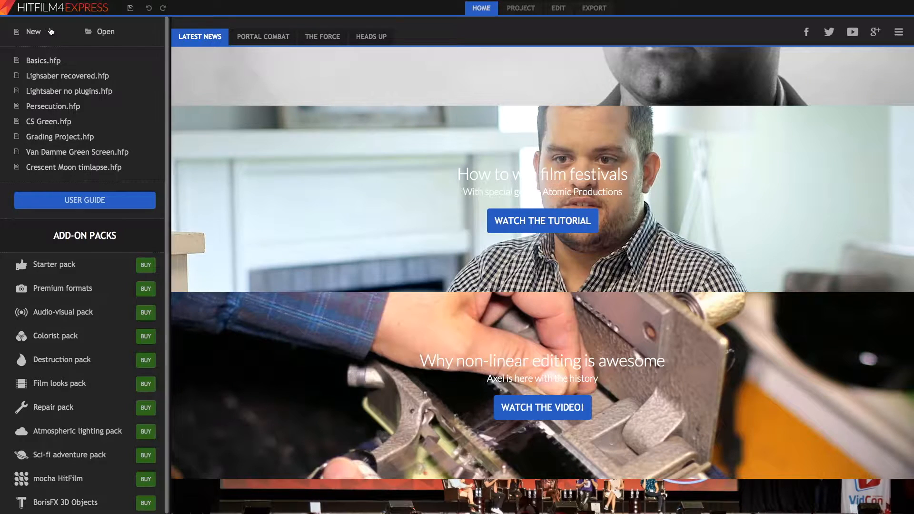
{"action": "mouse_move", "coordinate": [507, 13]}
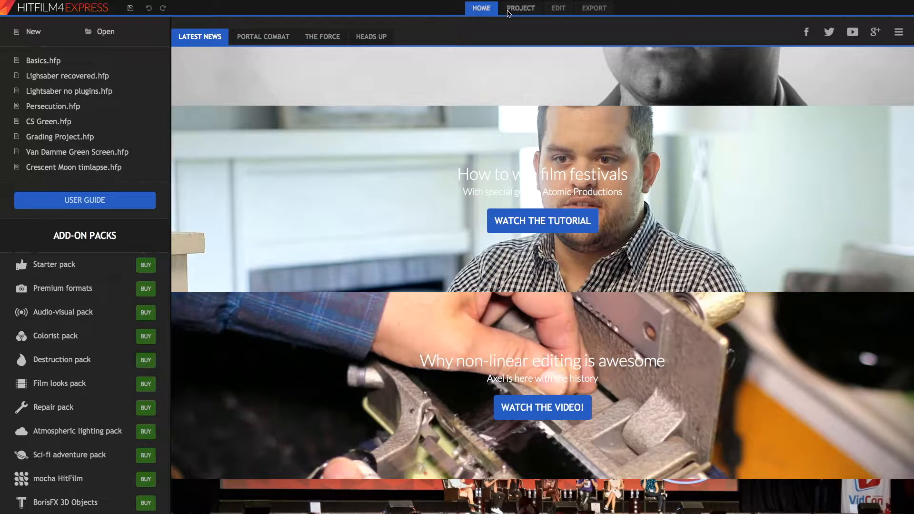
Open Project Settings, keeping the 1080p Full HD @ PAL 25 fps (1920×1080) template.
{"action": "left_click", "coordinate": [521, 8]}
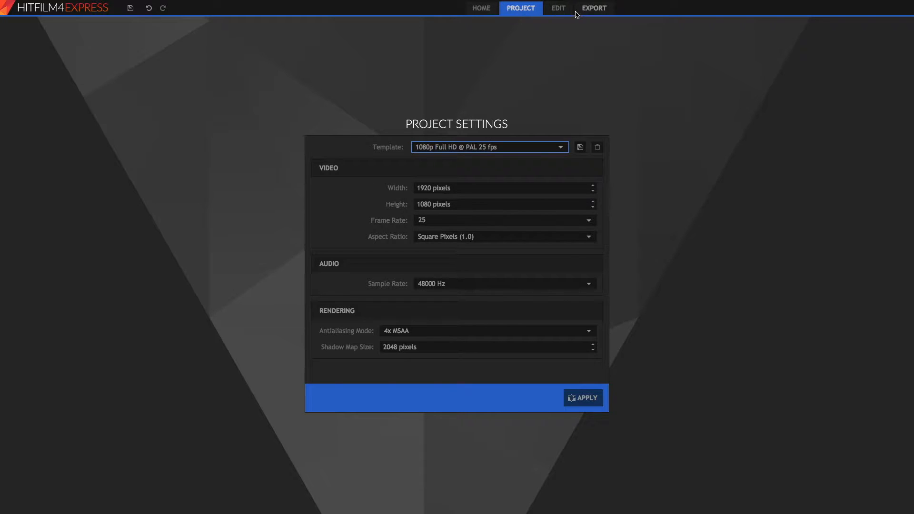
{"action": "mouse_move", "coordinate": [587, 15]}
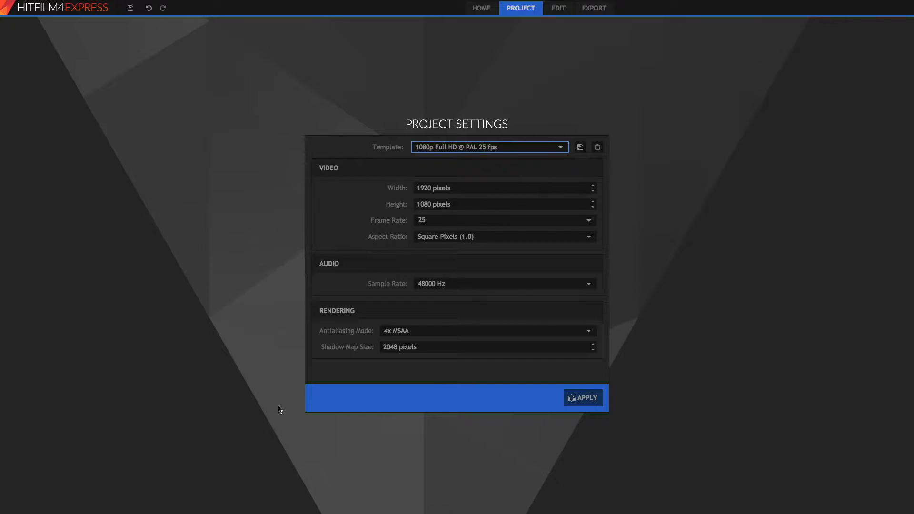
{"action": "mouse_move", "coordinate": [548, 13]}
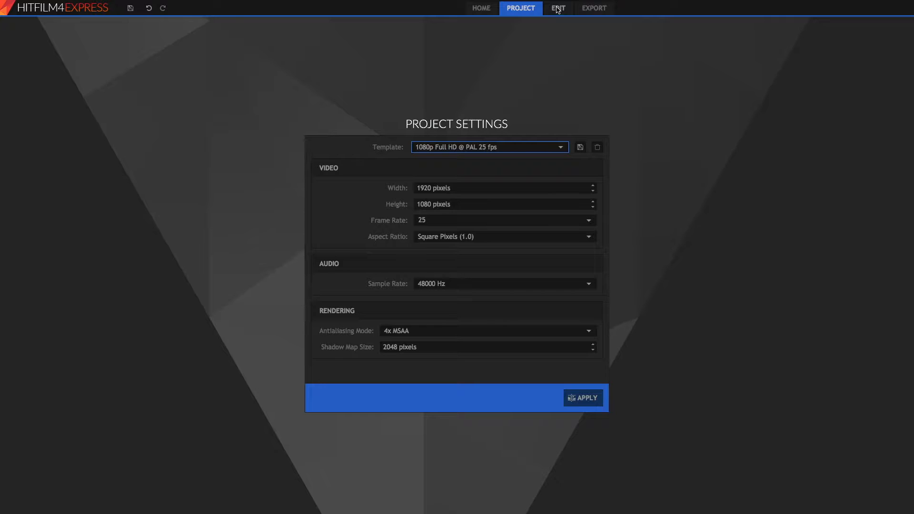
{"action": "mouse_move", "coordinate": [594, 11]}
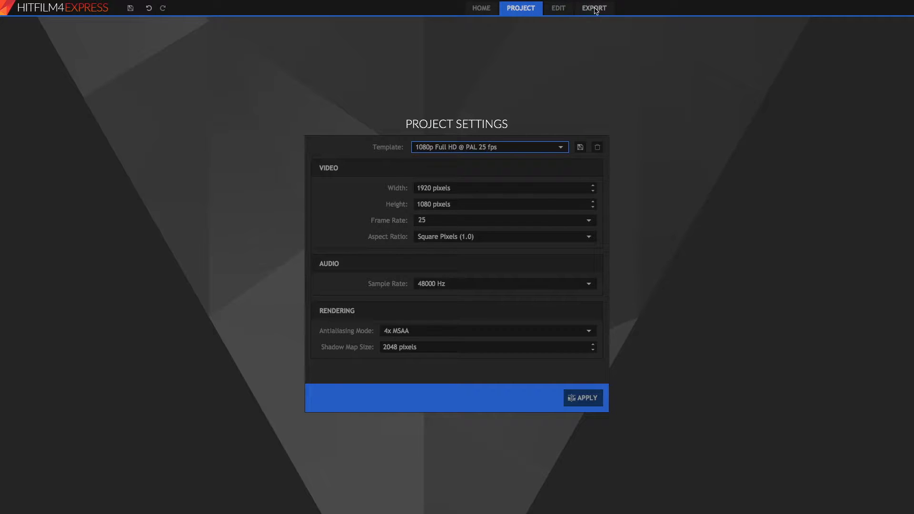
{"action": "mouse_move", "coordinate": [523, 135]}
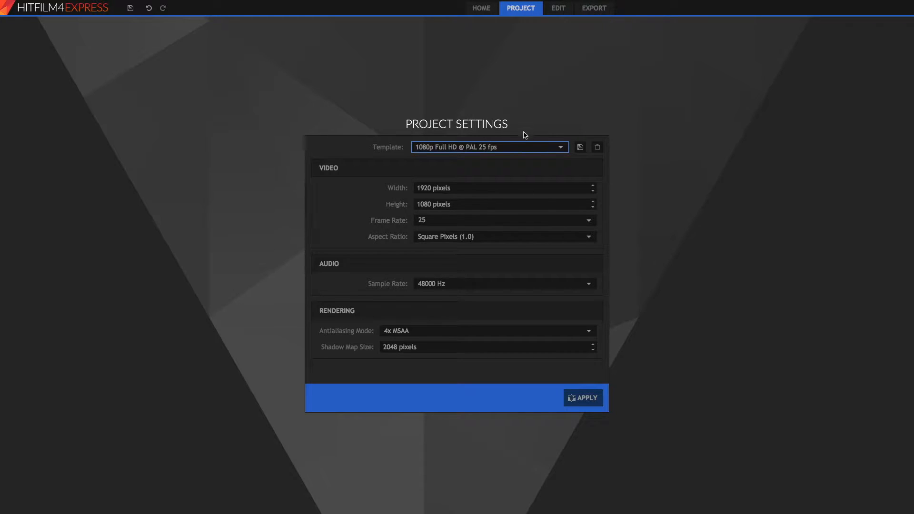
{"action": "mouse_move", "coordinate": [450, 152]}
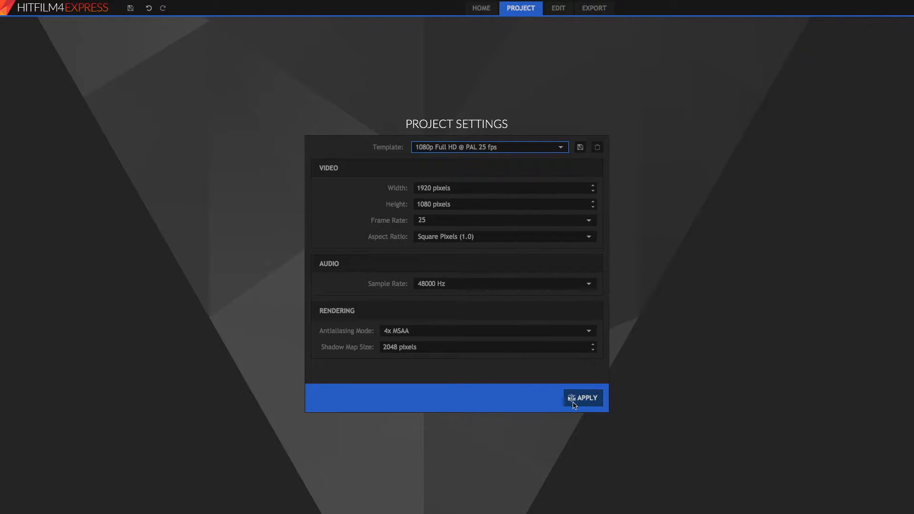
Apply the project settings and scrub the timeline to about ten seconds and back.
{"action": "left_click", "coordinate": [584, 398]}
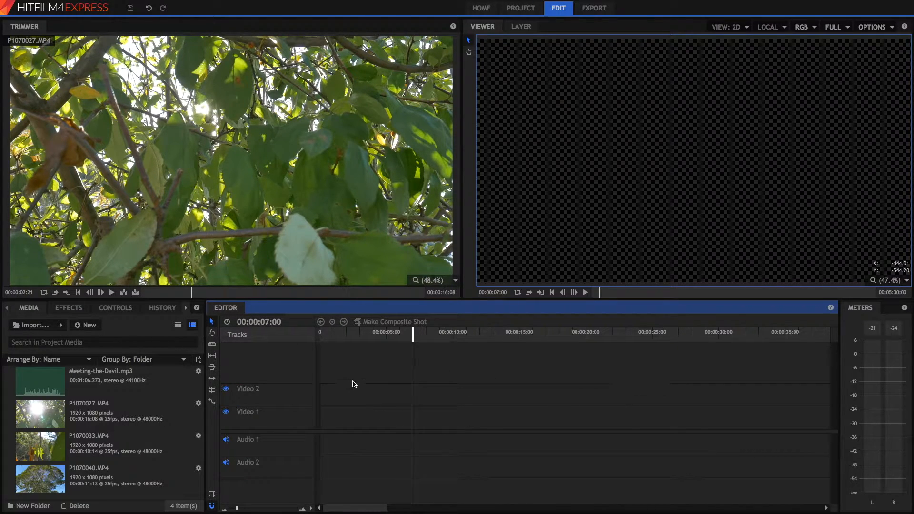
{"action": "left_click_drag", "start_coordinate": [413, 332], "coordinate": [344, 332]}
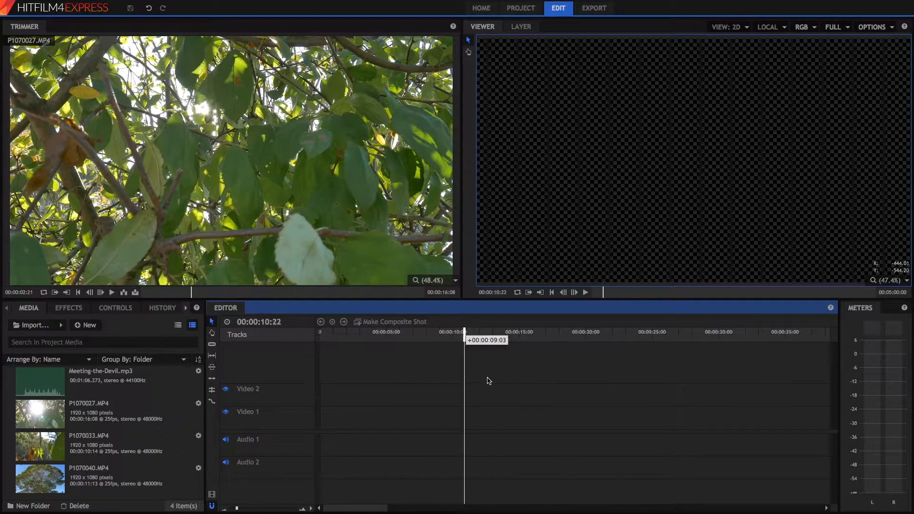
{"action": "left_click", "coordinate": [773, 332]}
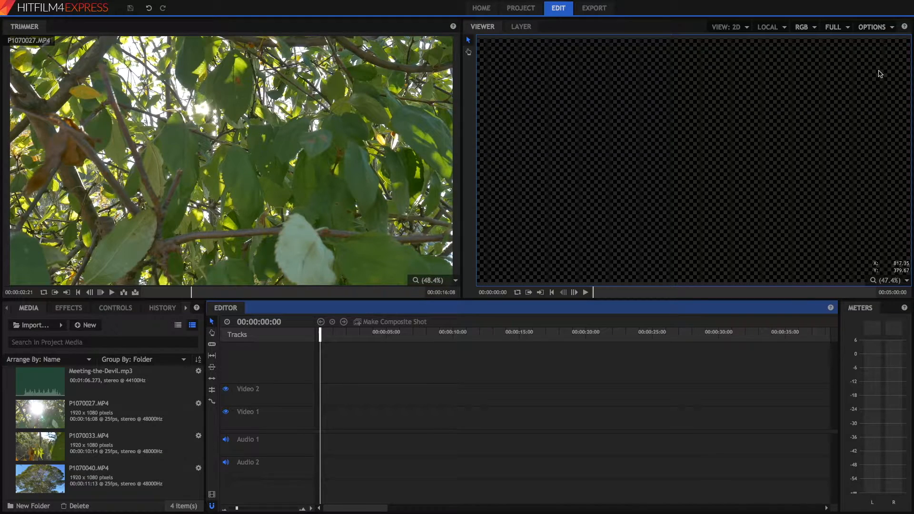
{"action": "mouse_move", "coordinate": [551, 285]}
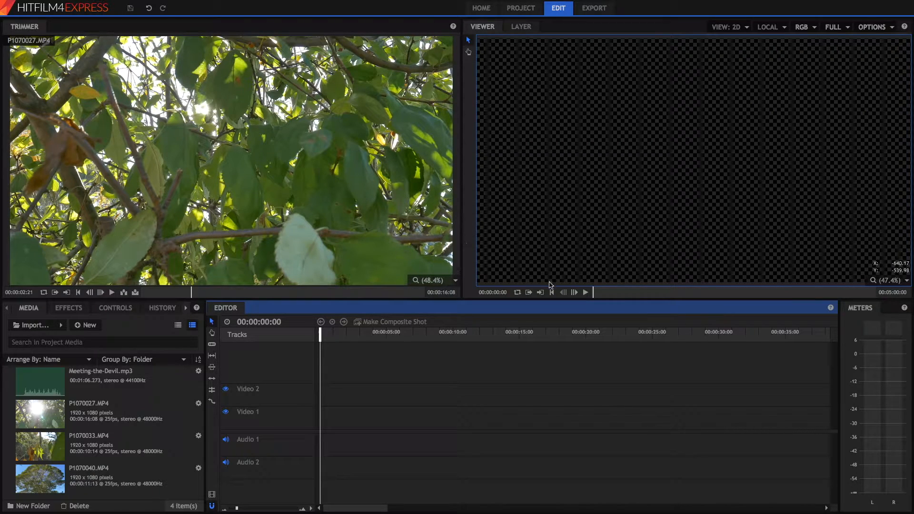
{"action": "mouse_move", "coordinate": [431, 389]}
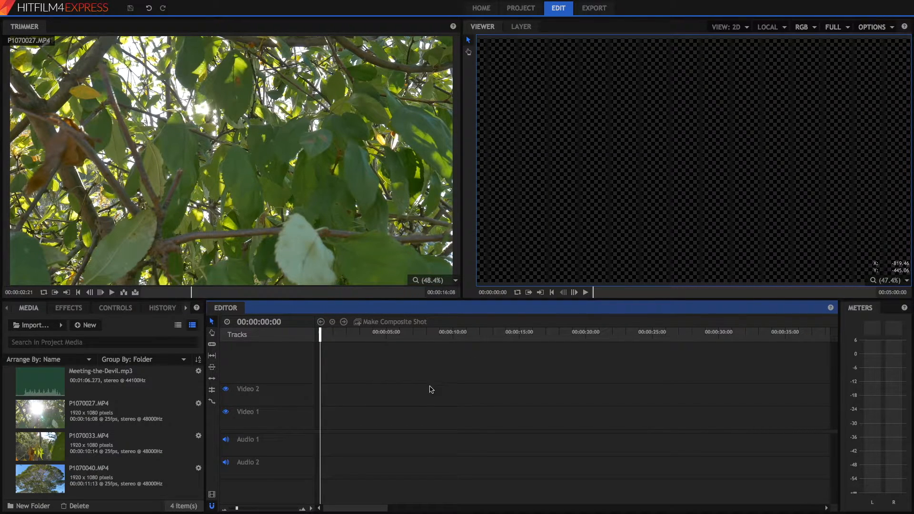
{"action": "mouse_move", "coordinate": [21, 283]}
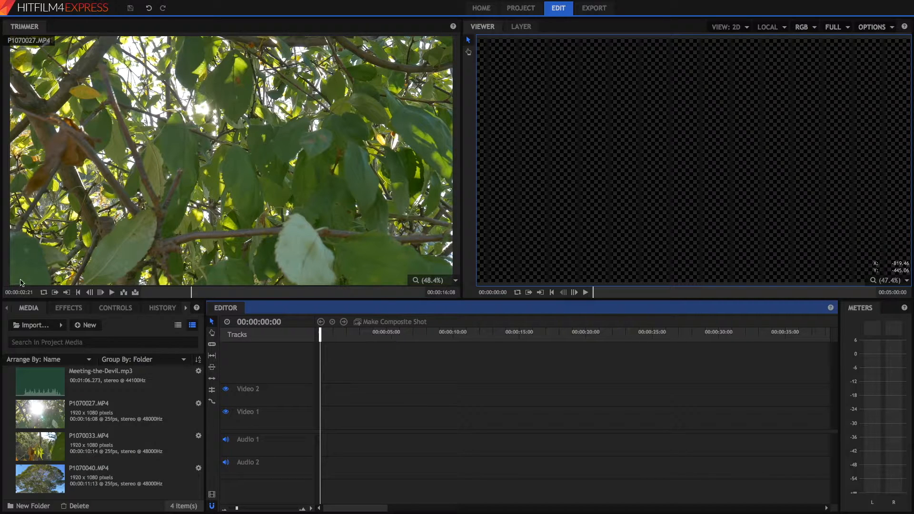
{"action": "mouse_move", "coordinate": [487, 257]}
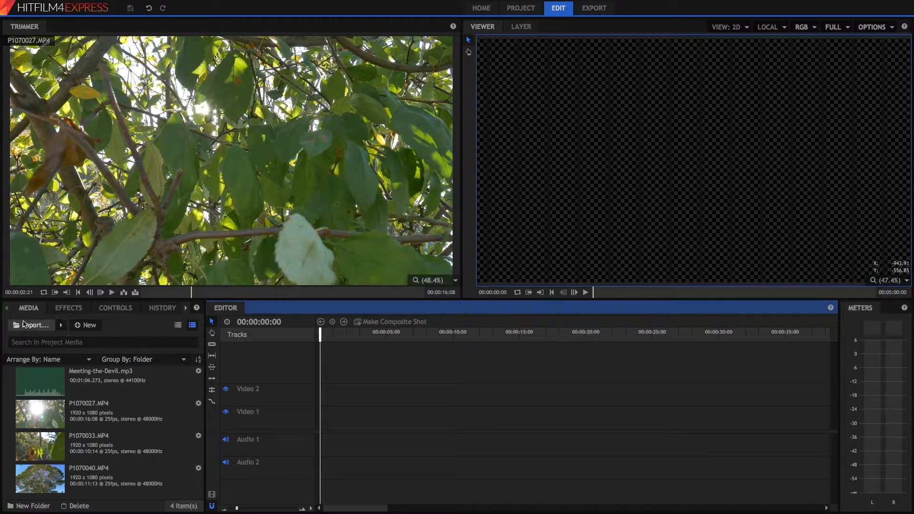
Browse the Controls and Text panels, then return to the Media panel.
{"action": "left_click", "coordinate": [115, 308]}
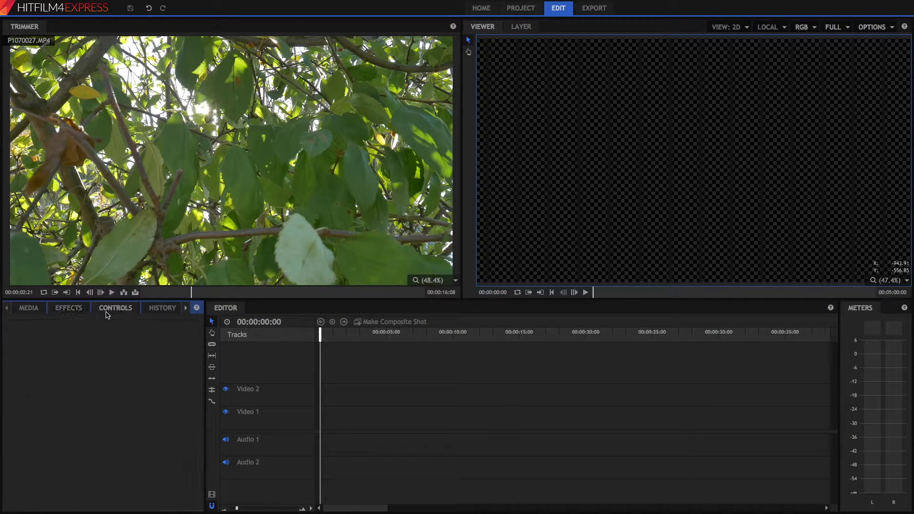
{"action": "left_click", "coordinate": [159, 308]}
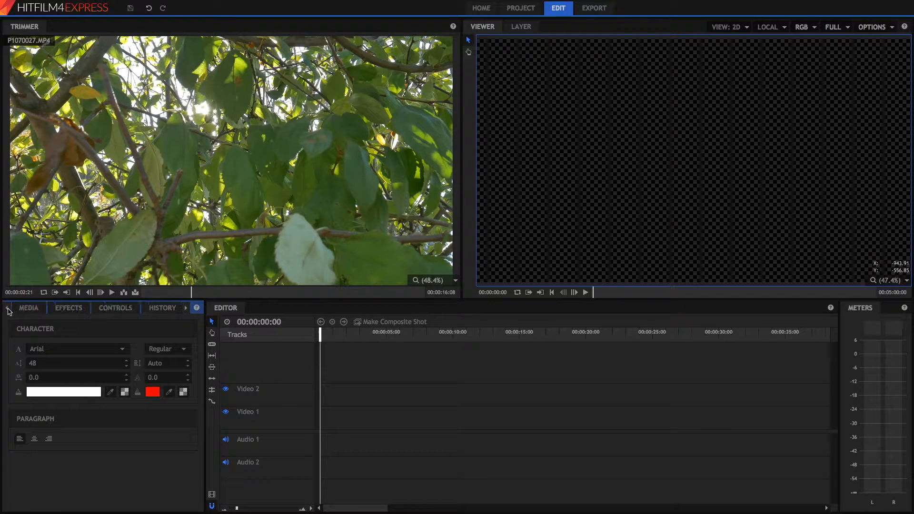
{"action": "left_click", "coordinate": [28, 308]}
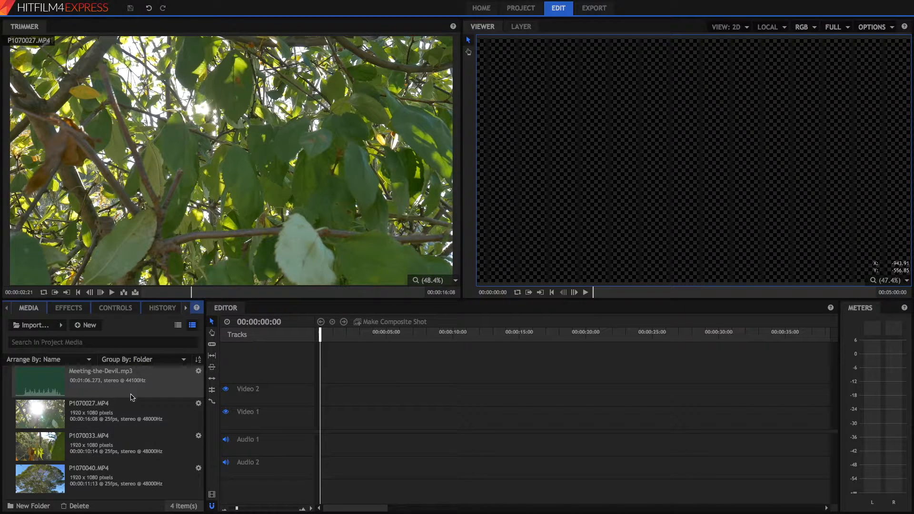
Import the orange-flower clip P1070045.MP4 into the project media.
{"action": "left_click", "coordinate": [110, 411]}
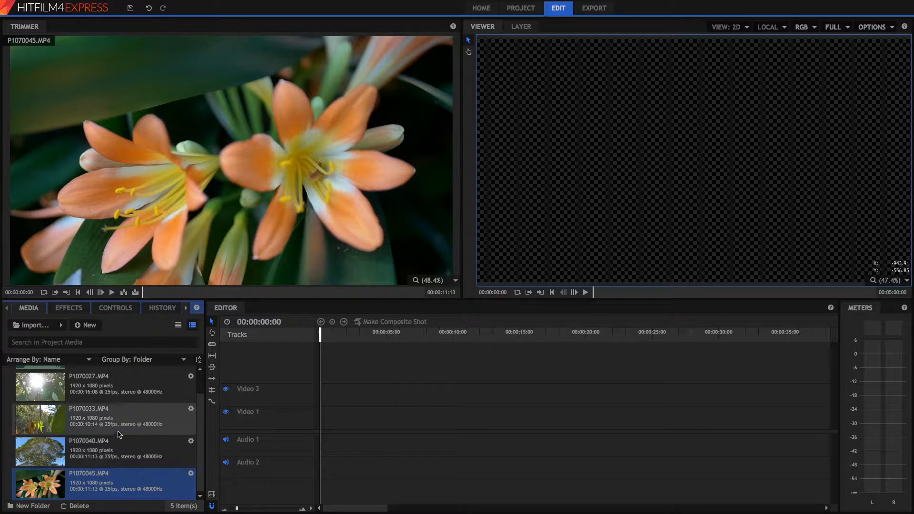
{"action": "mouse_move", "coordinate": [35, 326]}
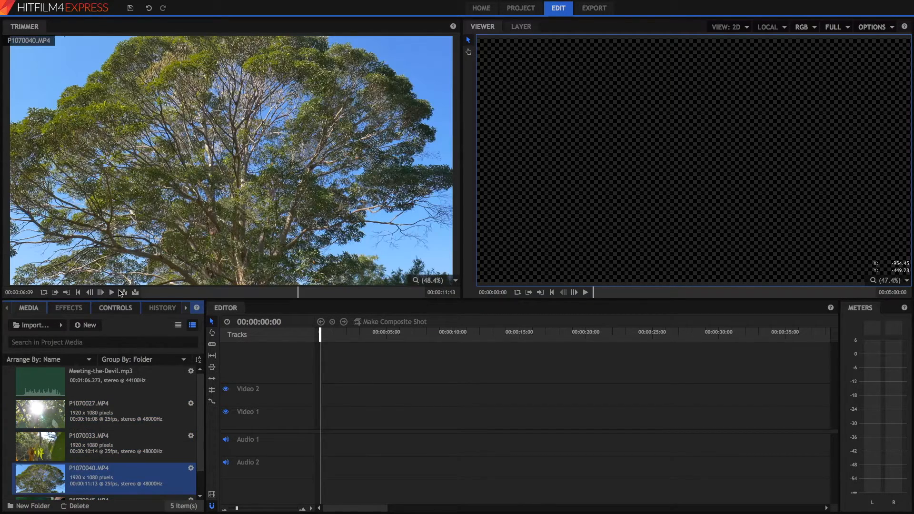
Trim the spider-web clip P1070033.MP4 and overlay it at the timeline start.
{"action": "left_click", "coordinate": [40, 447]}
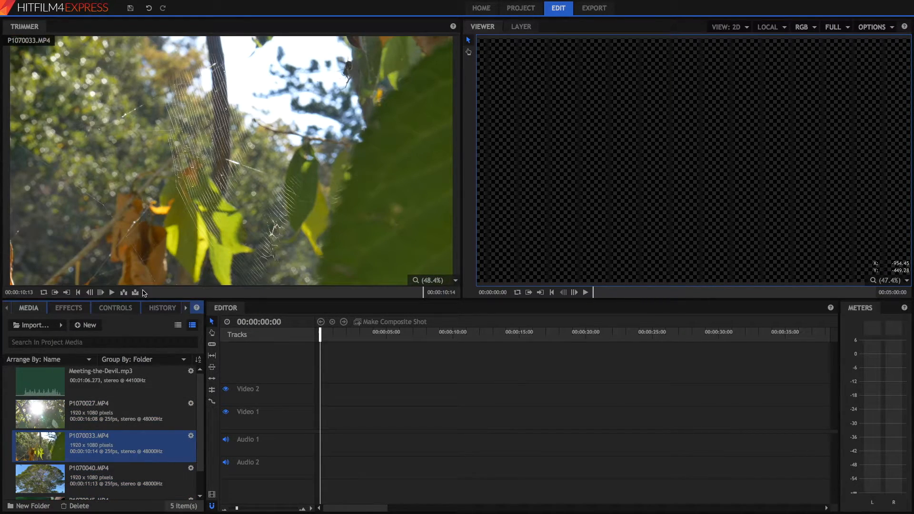
{"action": "left_click", "coordinate": [113, 293]}
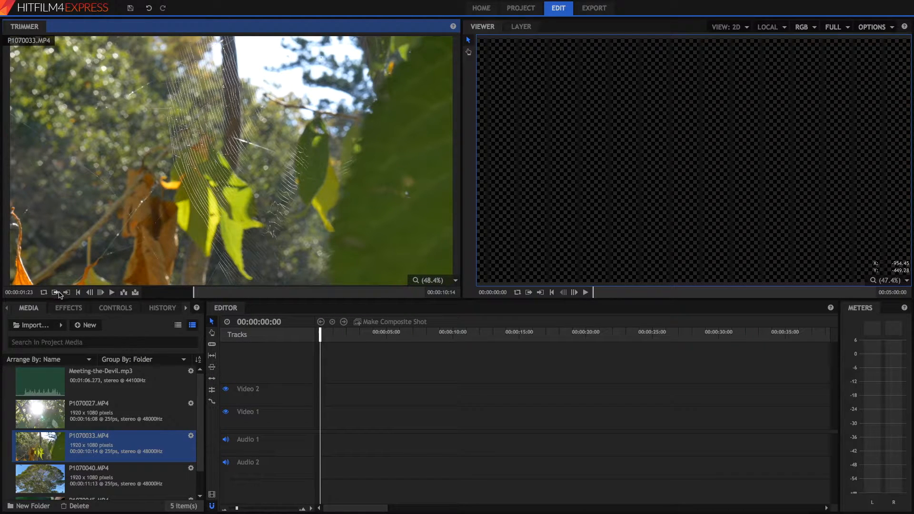
{"action": "mouse_move", "coordinate": [269, 293]}
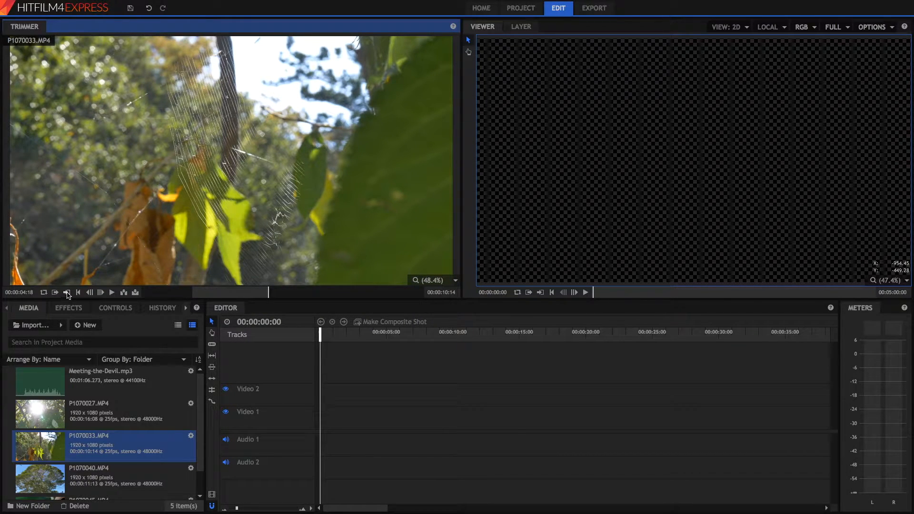
{"action": "mouse_move", "coordinate": [123, 292]}
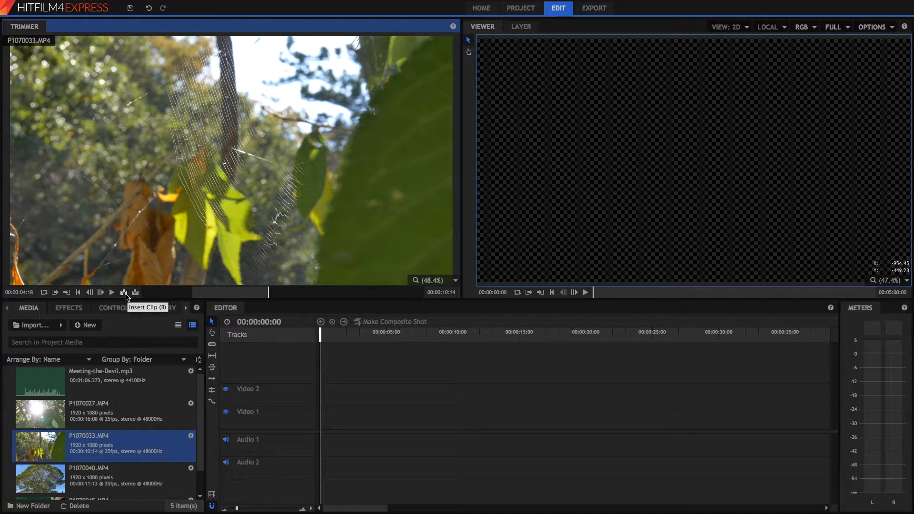
{"action": "mouse_move", "coordinate": [135, 293]}
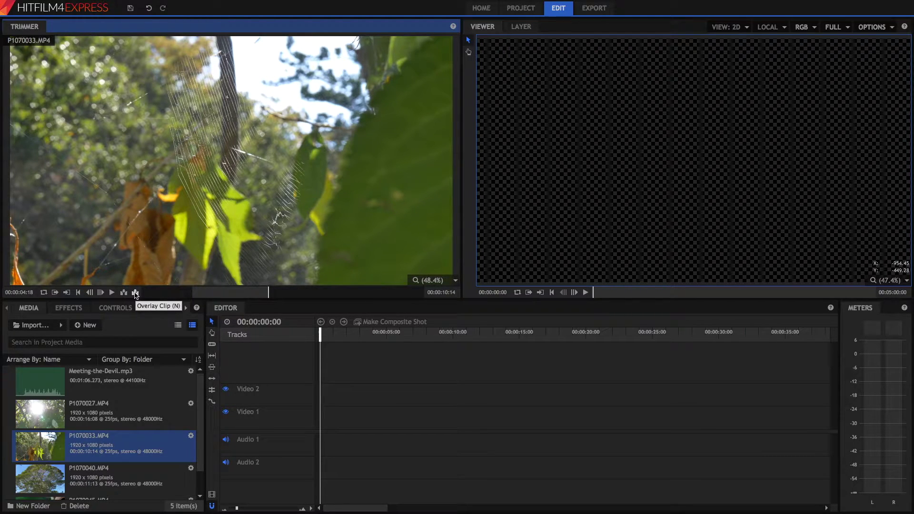
{"action": "left_click", "coordinate": [135, 293]}
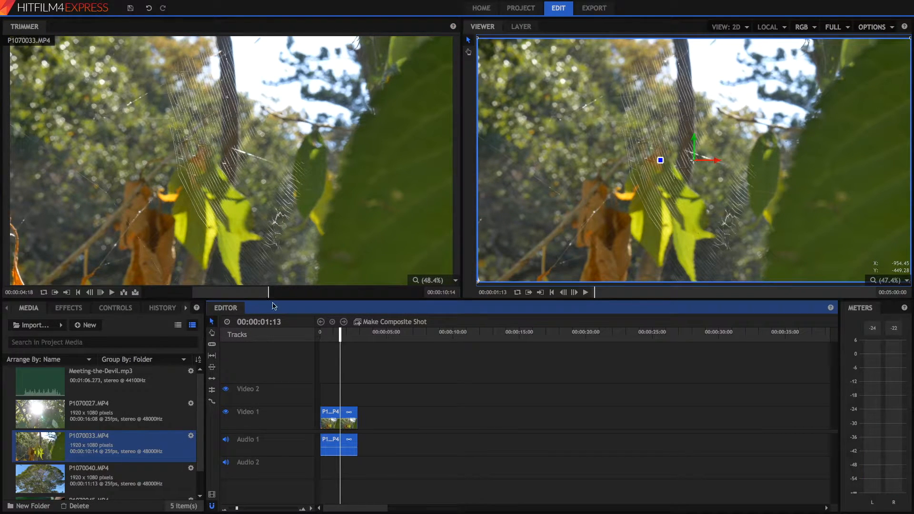
{"action": "mouse_move", "coordinate": [231, 507]}
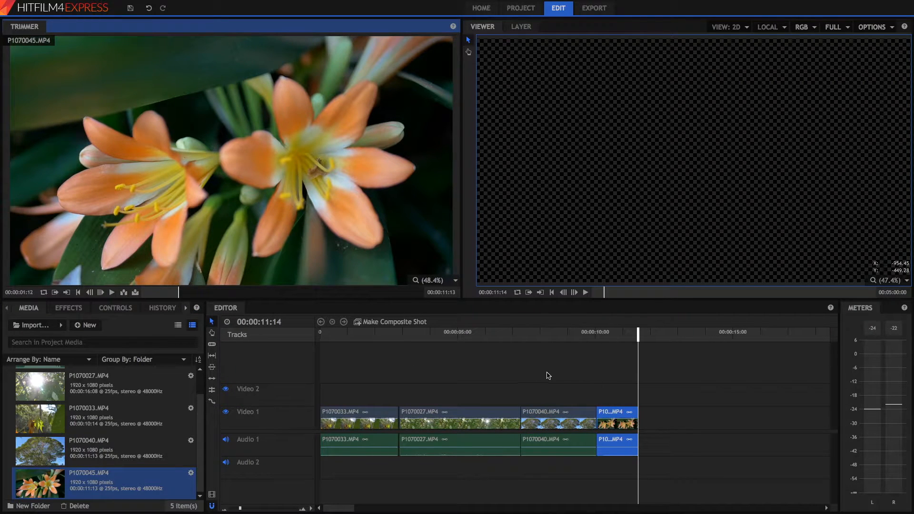
Place the orange-flower clip P1070045.MP4 at the end of the Video 1 sequence.
{"action": "left_click", "coordinate": [459, 418]}
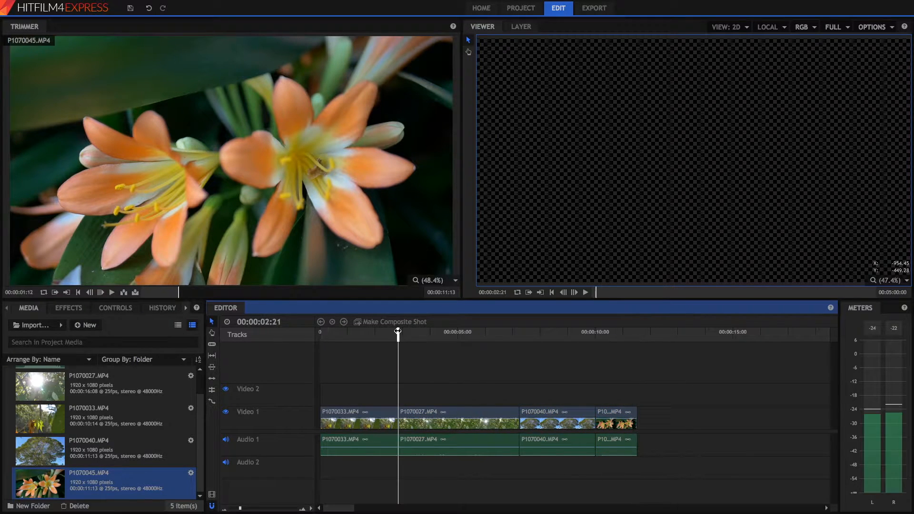
{"action": "left_click_drag", "start_coordinate": [399, 332], "coordinate": [402, 333]}
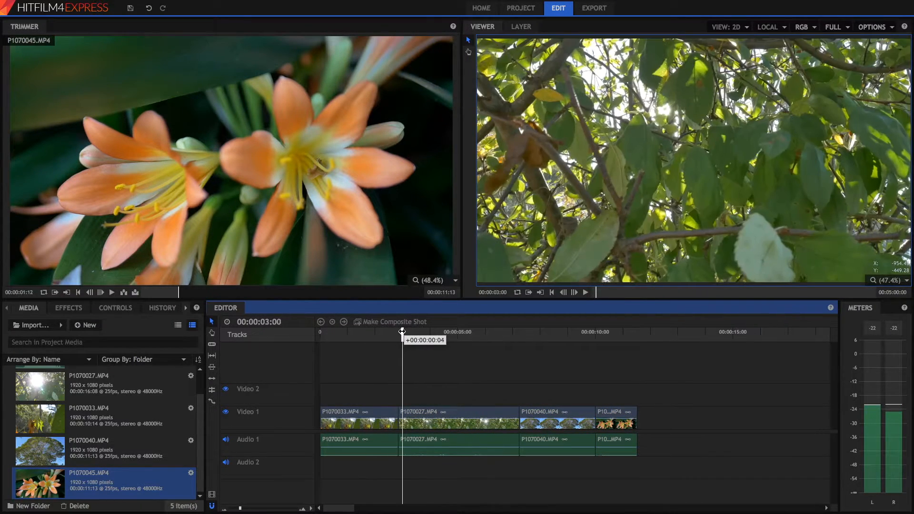
{"action": "left_click", "coordinate": [100, 381]}
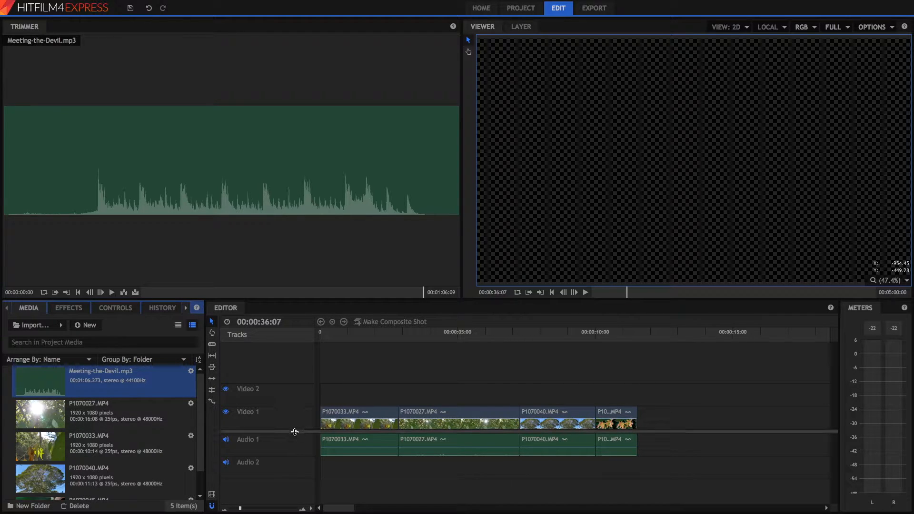
{"action": "mouse_move", "coordinate": [551, 419]}
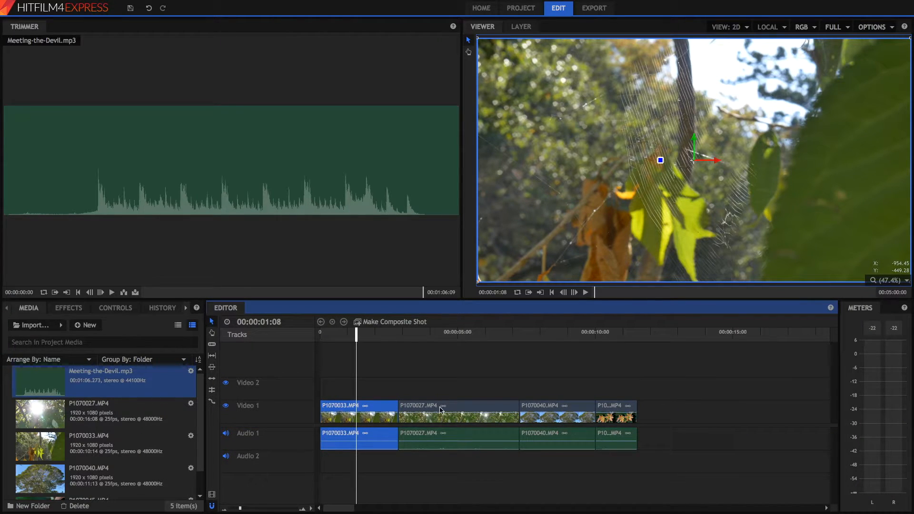
Select the second clip on the timeline above the music track.
{"action": "left_click", "coordinate": [458, 412]}
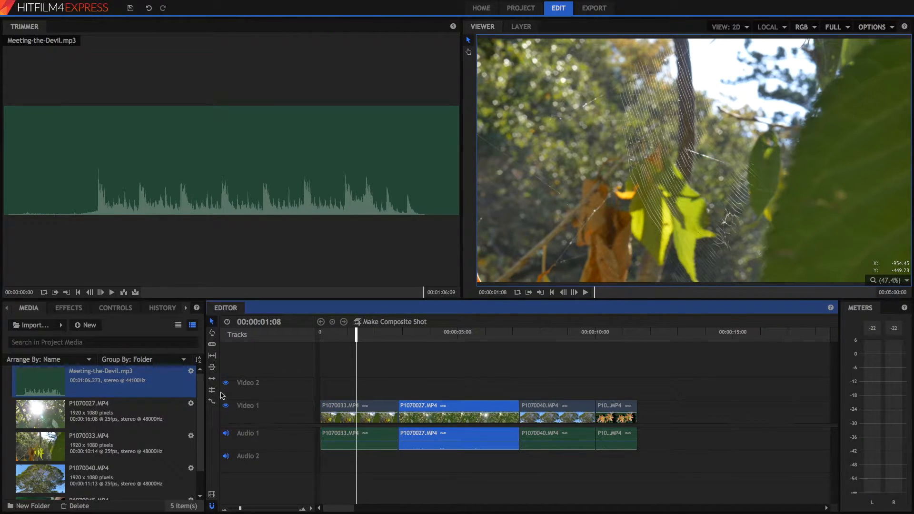
{"action": "mouse_move", "coordinate": [61, 387]}
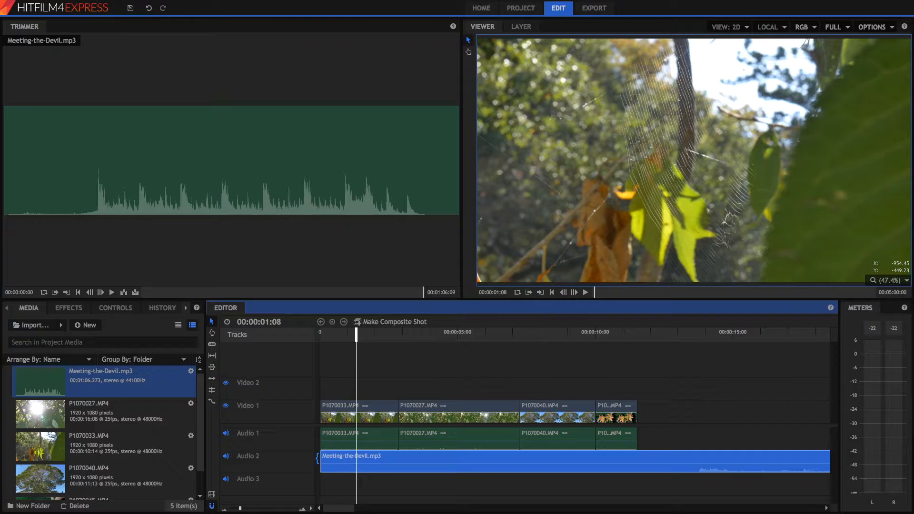
{"action": "mouse_move", "coordinate": [393, 404]}
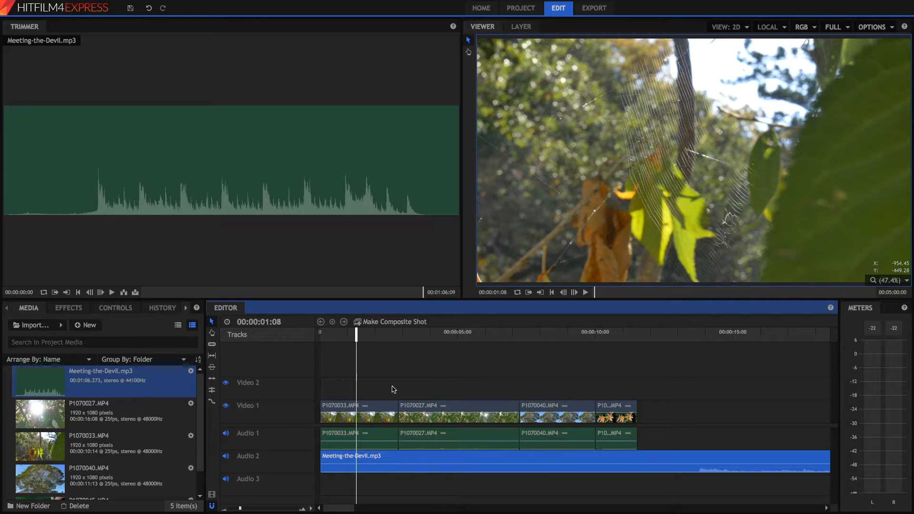
{"action": "mouse_move", "coordinate": [272, 486]}
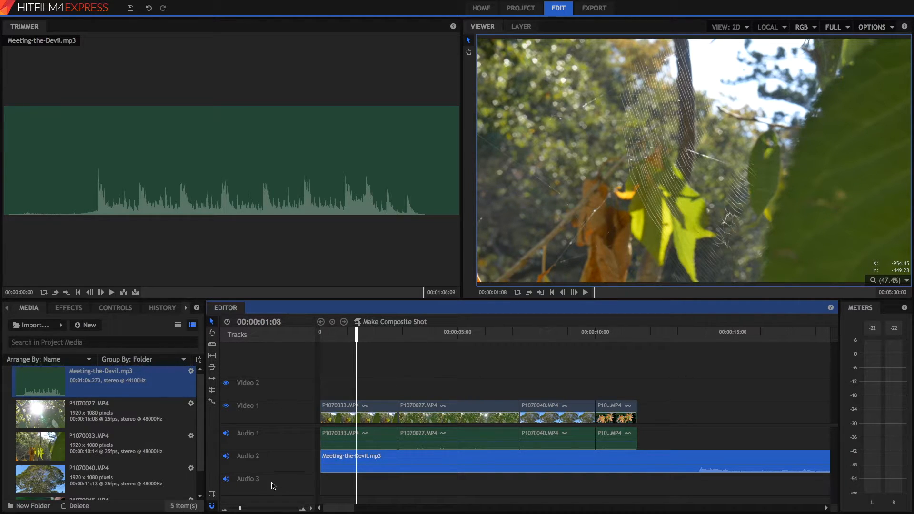
{"action": "mouse_move", "coordinate": [342, 412]}
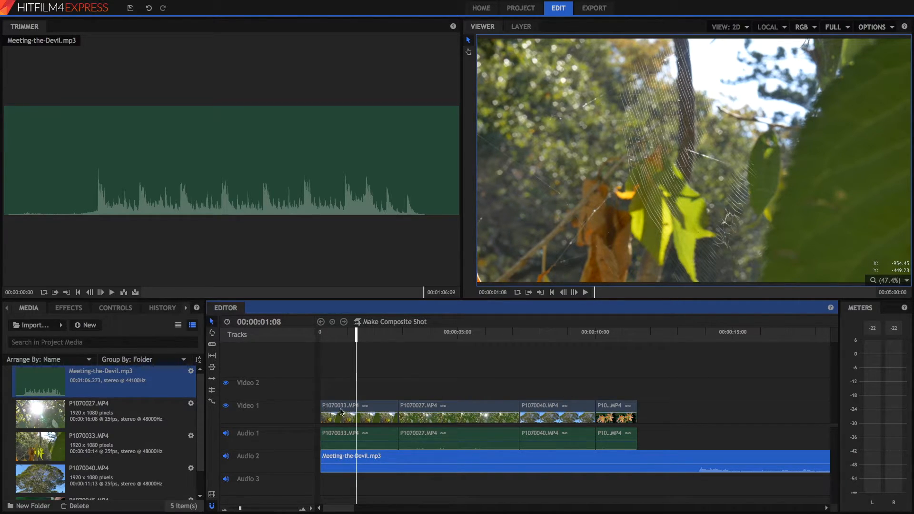
{"action": "mouse_move", "coordinate": [211, 322]}
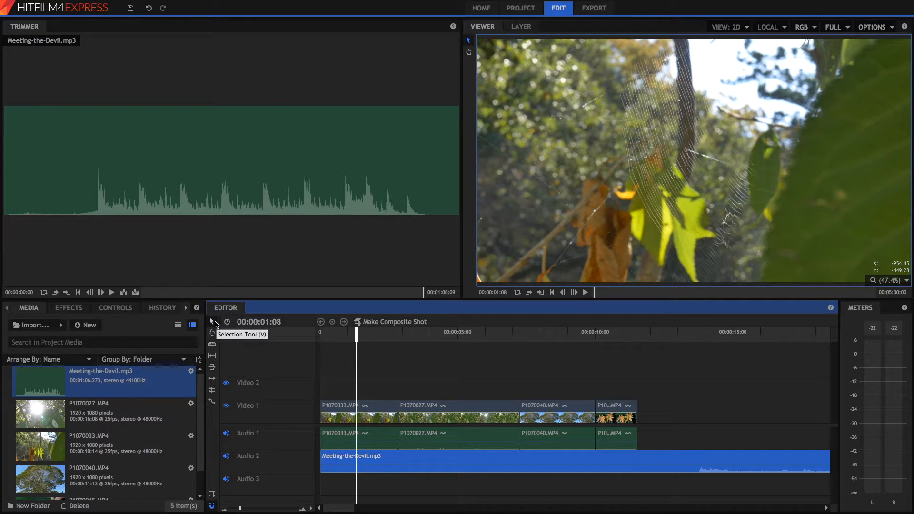
{"action": "left_click", "coordinate": [348, 409]}
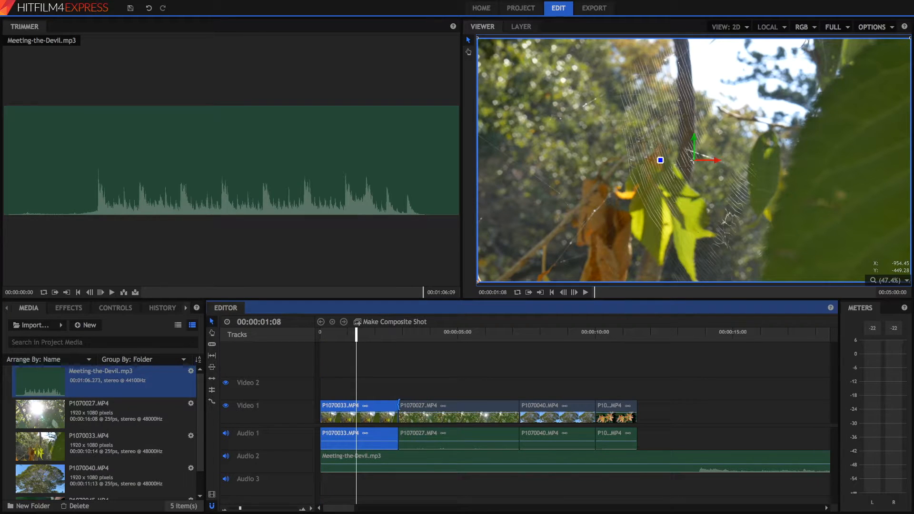
{"action": "left_click", "coordinate": [458, 411]}
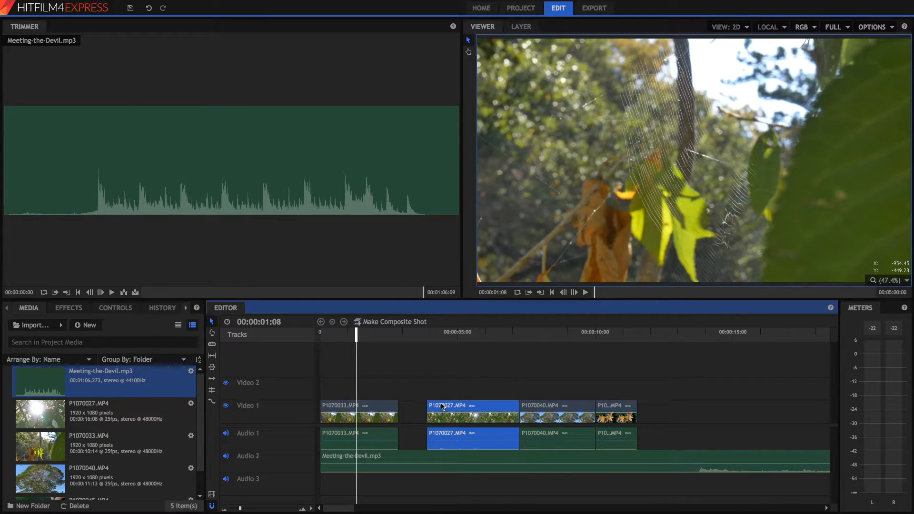
{"action": "mouse_move", "coordinate": [406, 359]}
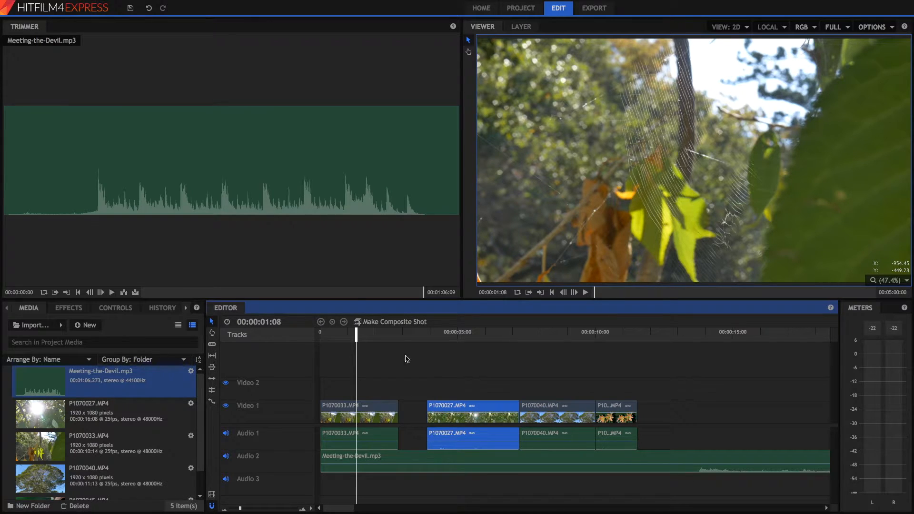
{"action": "left_click", "coordinate": [148, 9]}
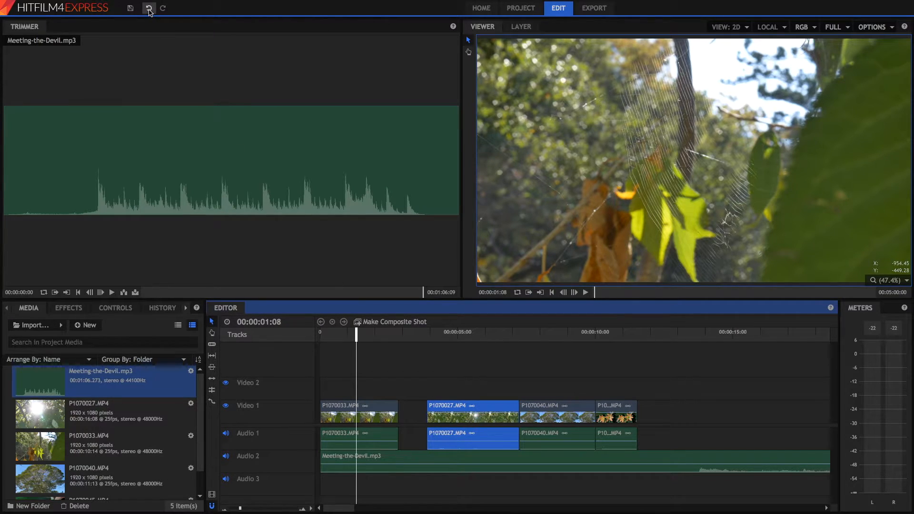
{"action": "left_click", "coordinate": [458, 419]}
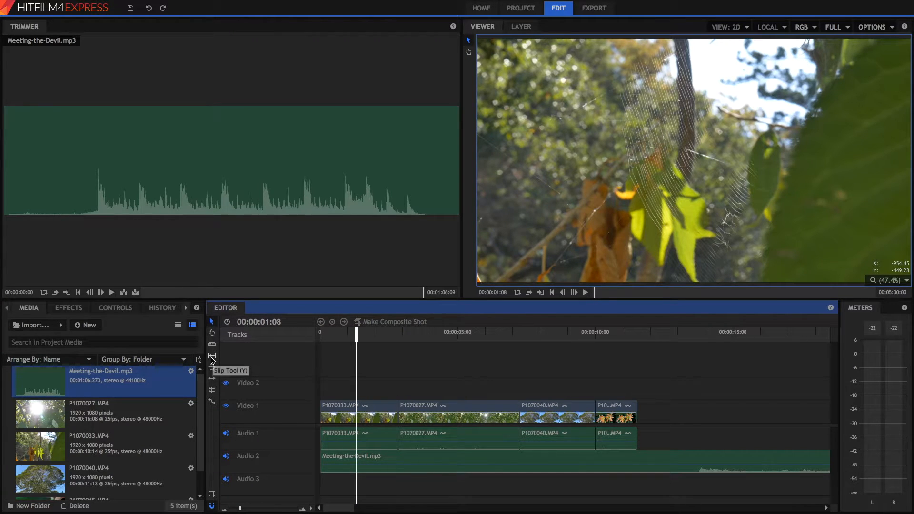
Slip the first clip's source footage by over a second using the Slip Tool.
{"action": "left_click", "coordinate": [457, 413]}
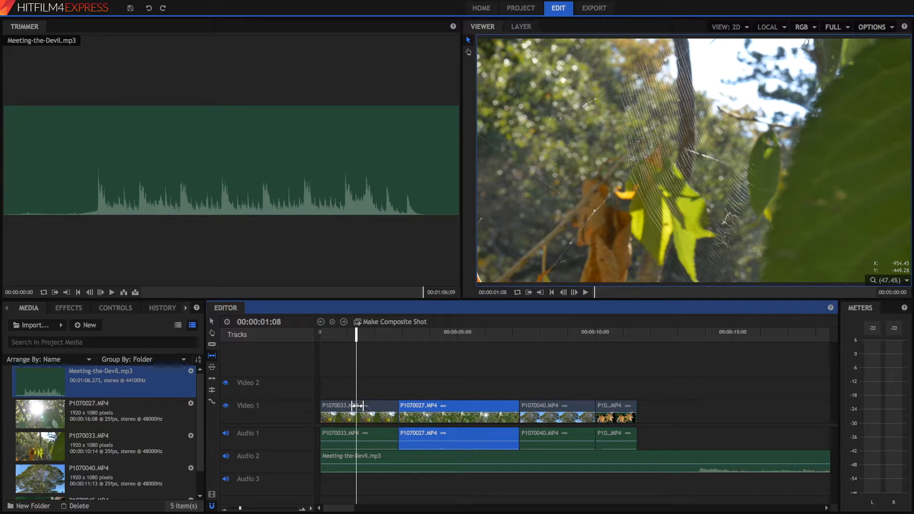
{"action": "left_click", "coordinate": [342, 411]}
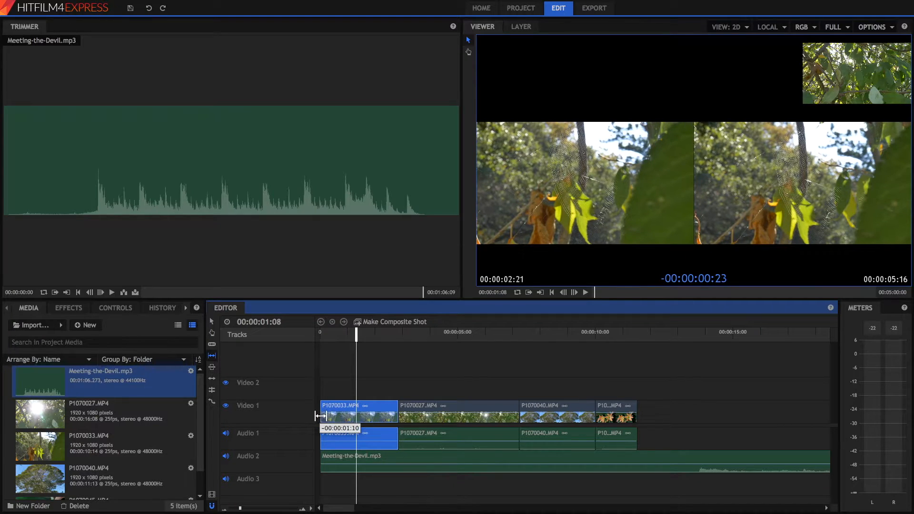
{"action": "left_click_drag", "start_coordinate": [318, 416], "coordinate": [376, 416]}
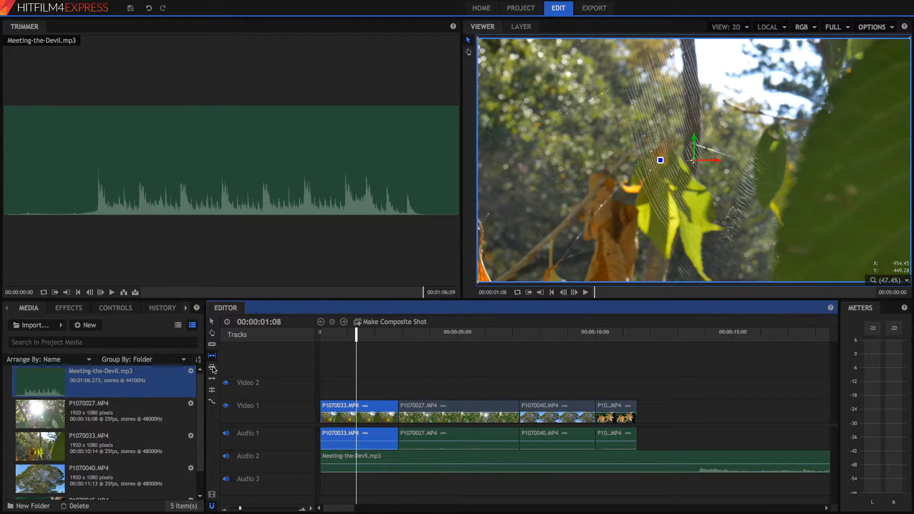
{"action": "mouse_move", "coordinate": [212, 368]}
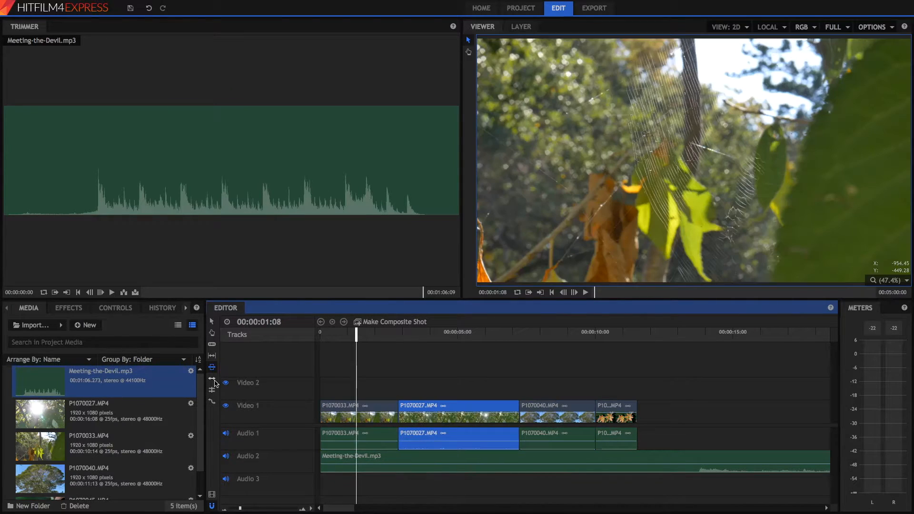
{"action": "mouse_move", "coordinate": [211, 379]}
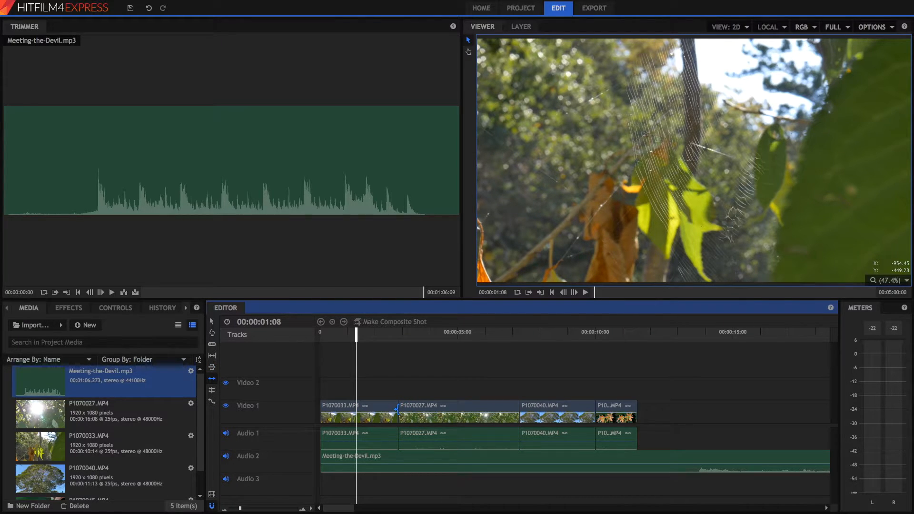
{"action": "left_click", "coordinate": [458, 410]}
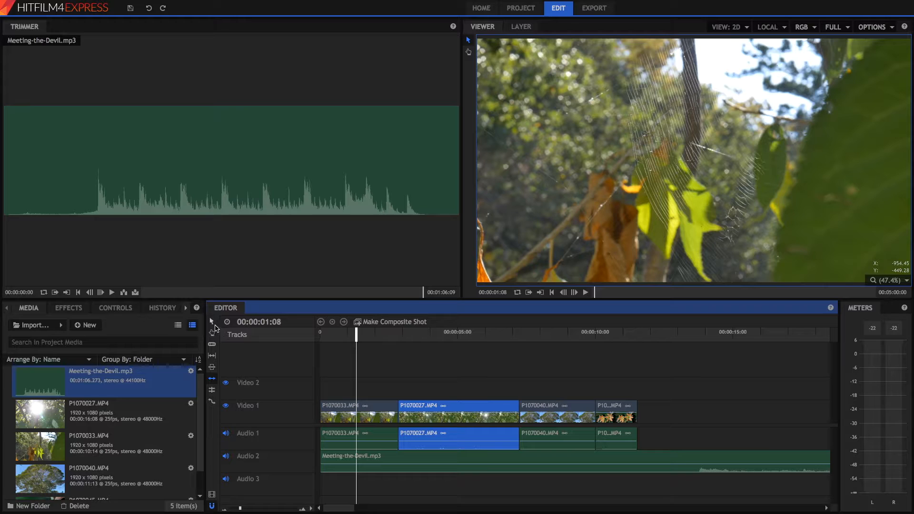
{"action": "mouse_move", "coordinate": [212, 392]}
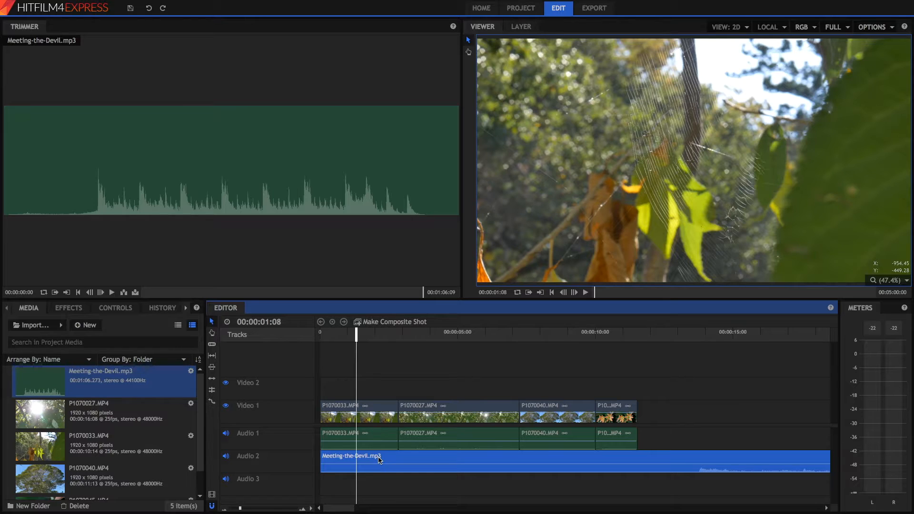
{"action": "mouse_move", "coordinate": [381, 464]}
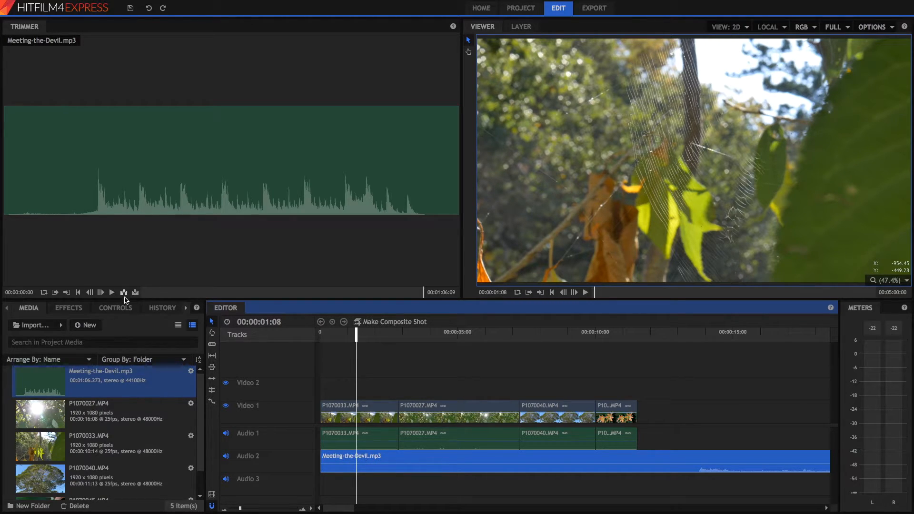
Check the music clip's Level, then show P1070033.MP4's audio and video properties.
{"action": "left_click", "coordinate": [115, 308]}
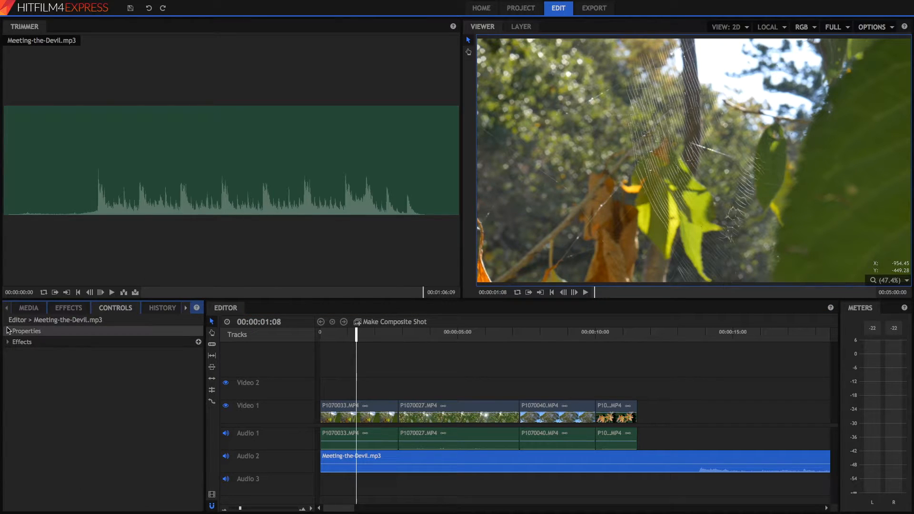
{"action": "left_click", "coordinate": [7, 331]}
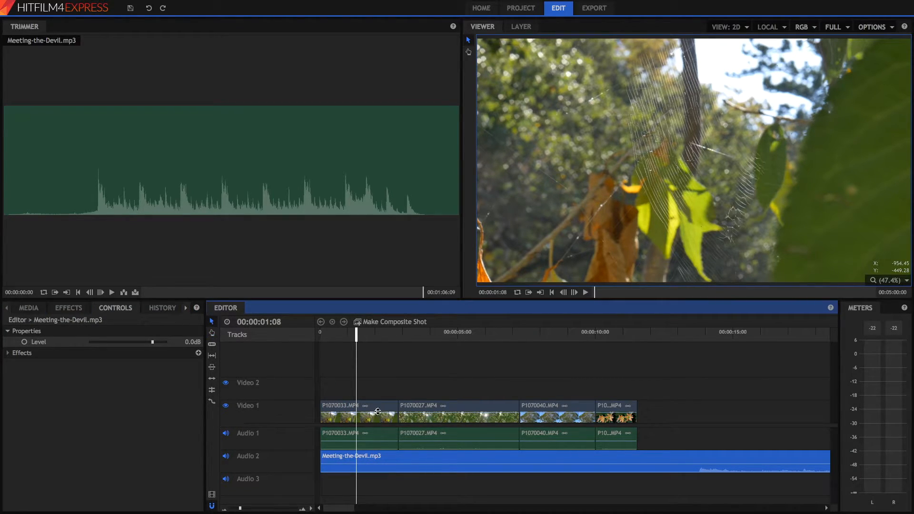
{"action": "left_click", "coordinate": [349, 412]}
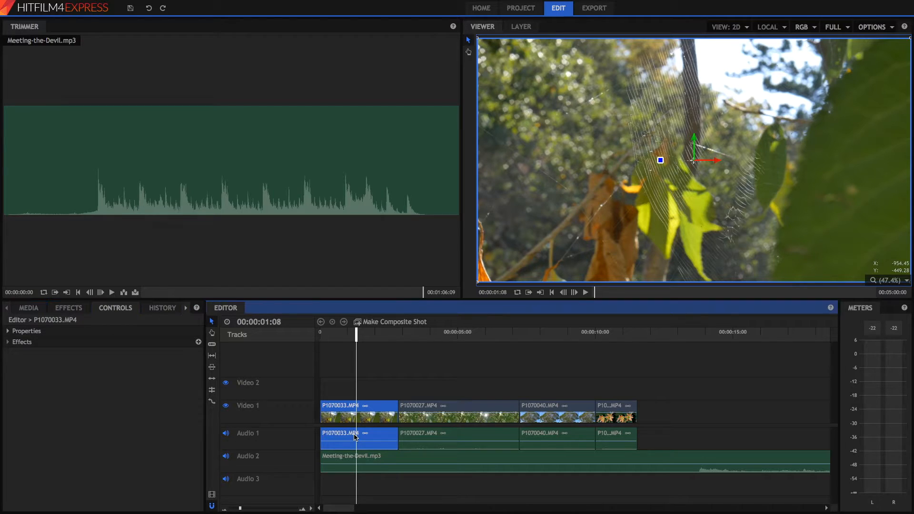
{"action": "left_click", "coordinate": [7, 331]}
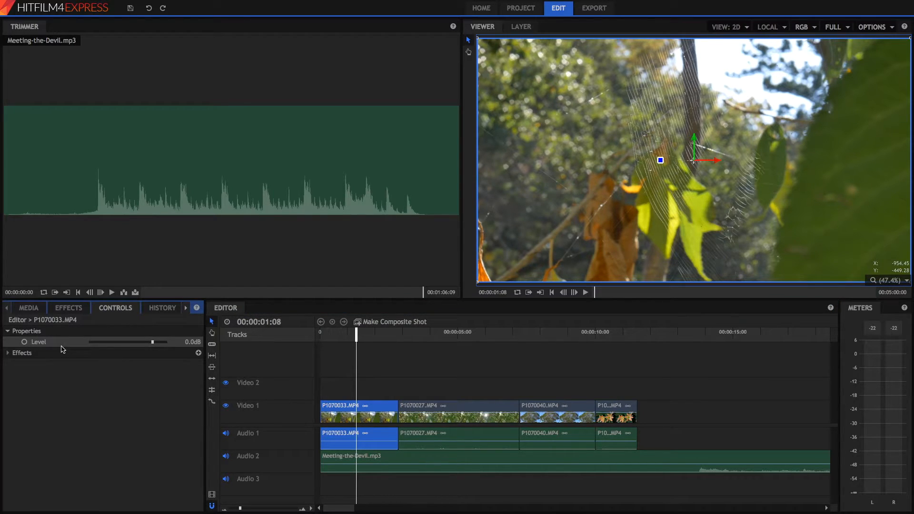
{"action": "left_click", "coordinate": [353, 409]}
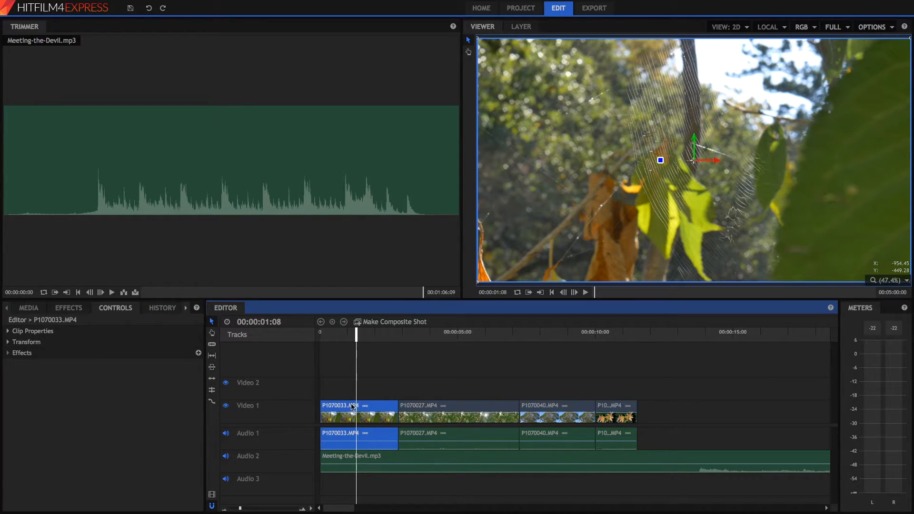
Test the first clip's opacity at 40% and back to full, and inspect position and scale.
{"action": "left_click", "coordinate": [8, 342]}
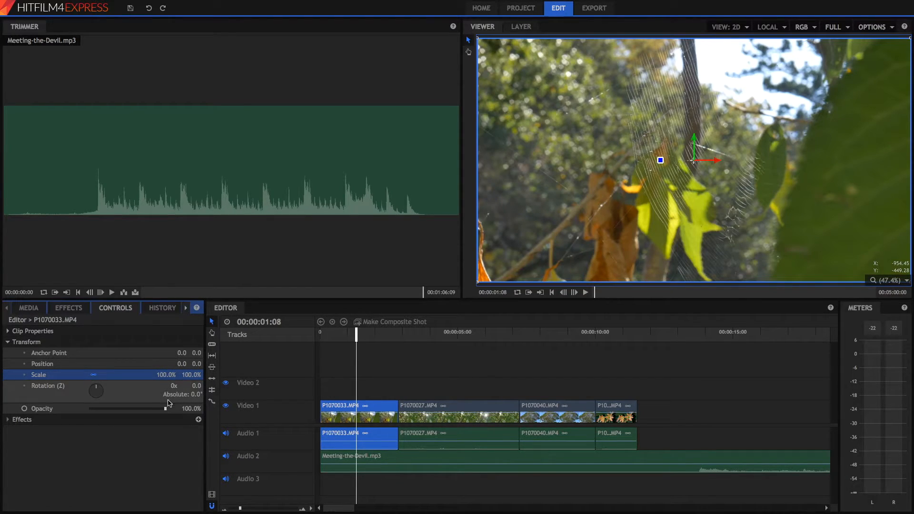
{"action": "left_click_drag", "start_coordinate": [167, 408], "coordinate": [120, 408]}
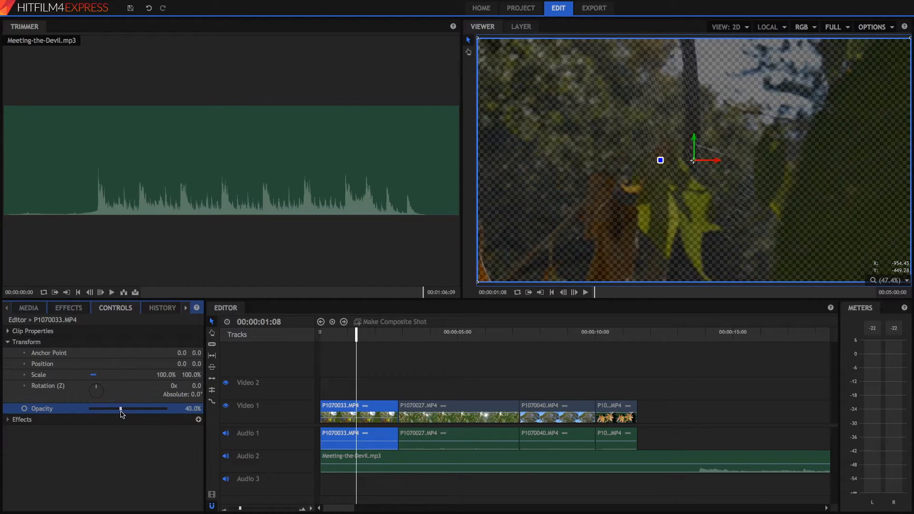
{"action": "left_click_drag", "start_coordinate": [120, 409], "coordinate": [164, 409]}
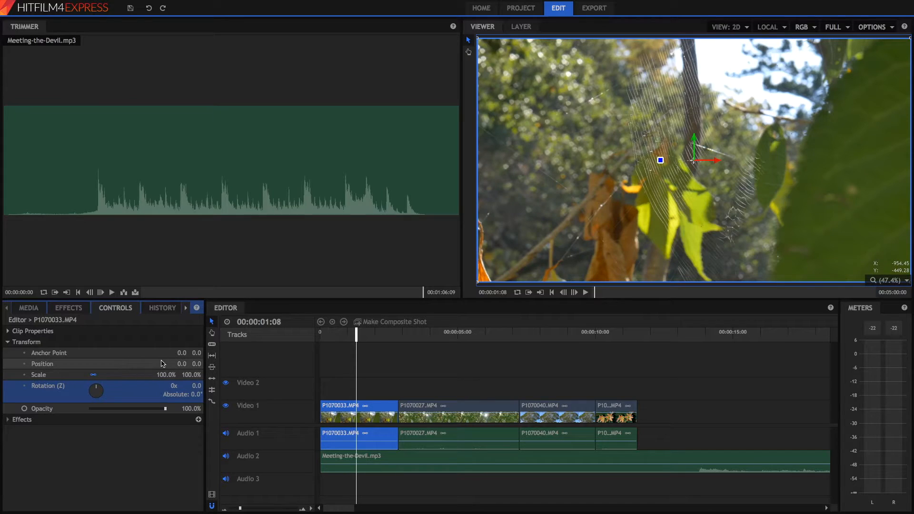
{"action": "left_click", "coordinate": [41, 364]}
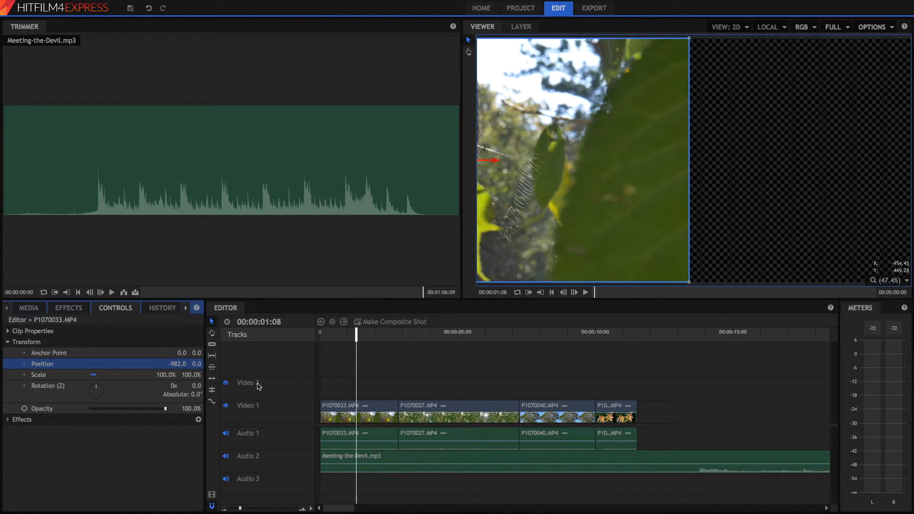
{"action": "left_click", "coordinate": [38, 375]}
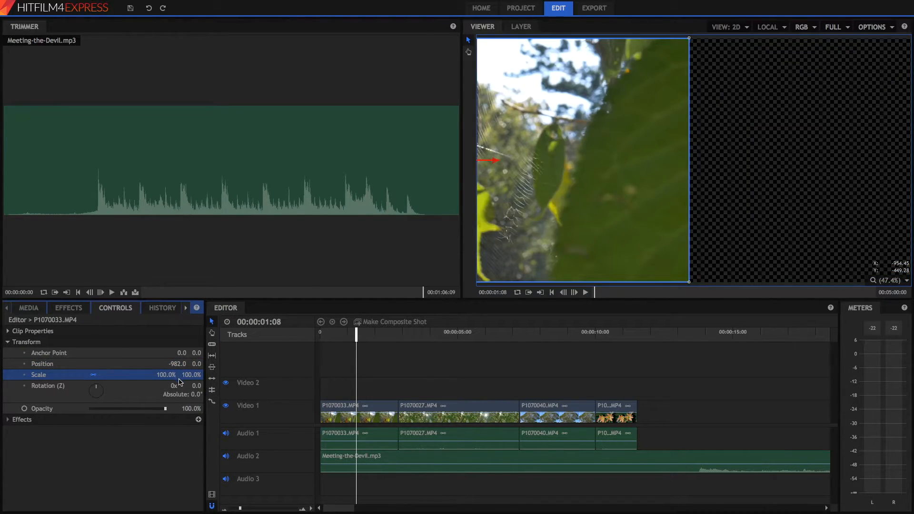
{"action": "left_click", "coordinate": [28, 308]}
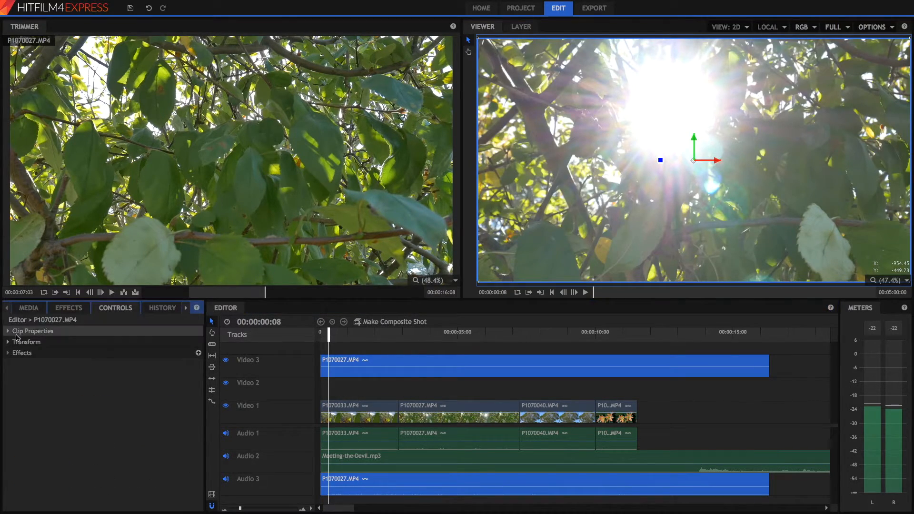
{"action": "left_click", "coordinate": [8, 342]}
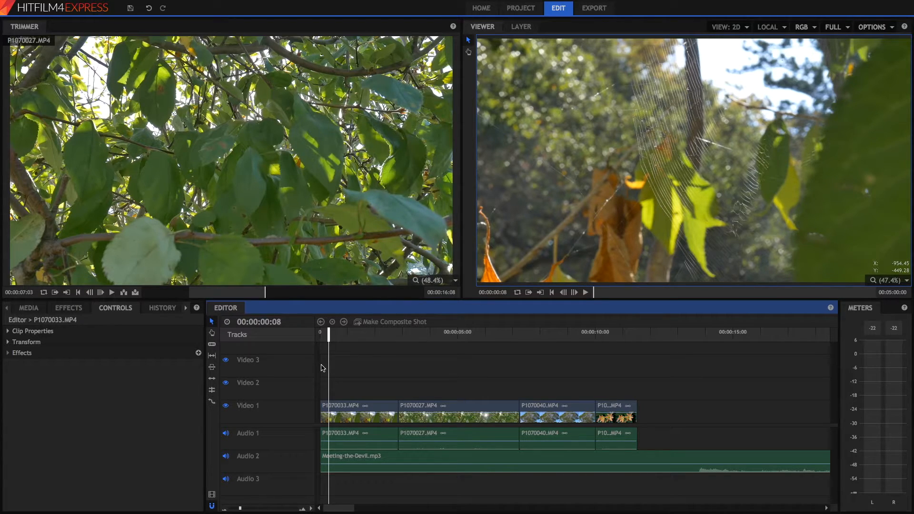
Open the Effects library and browse the Color Correction effects.
{"action": "left_click", "coordinate": [69, 308]}
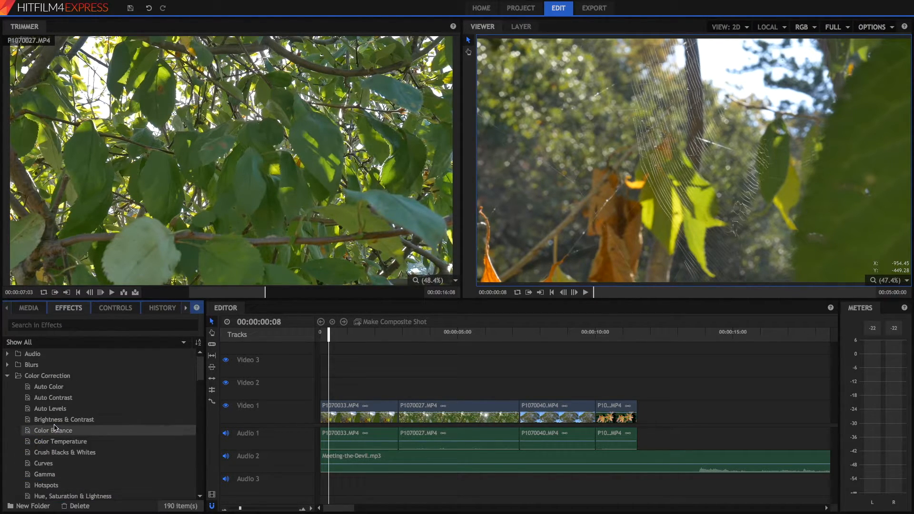
{"action": "left_click", "coordinate": [49, 408]}
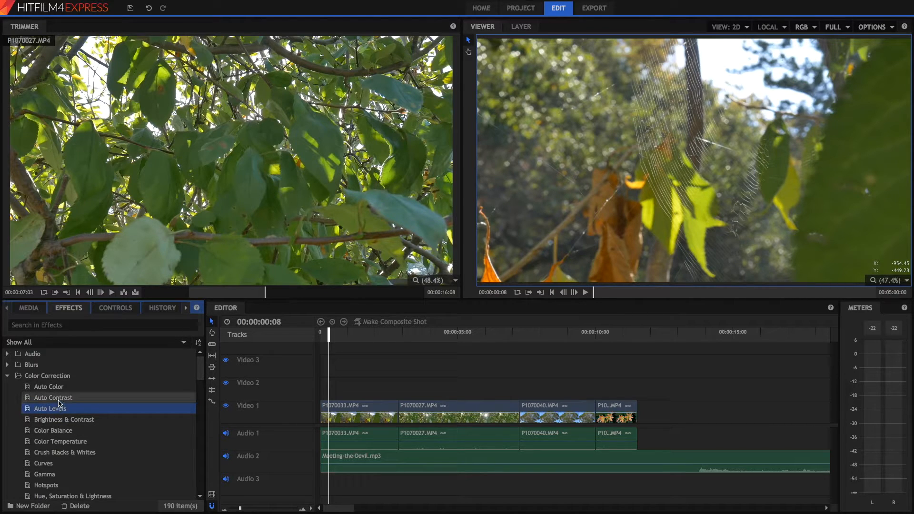
{"action": "left_click", "coordinate": [47, 386]}
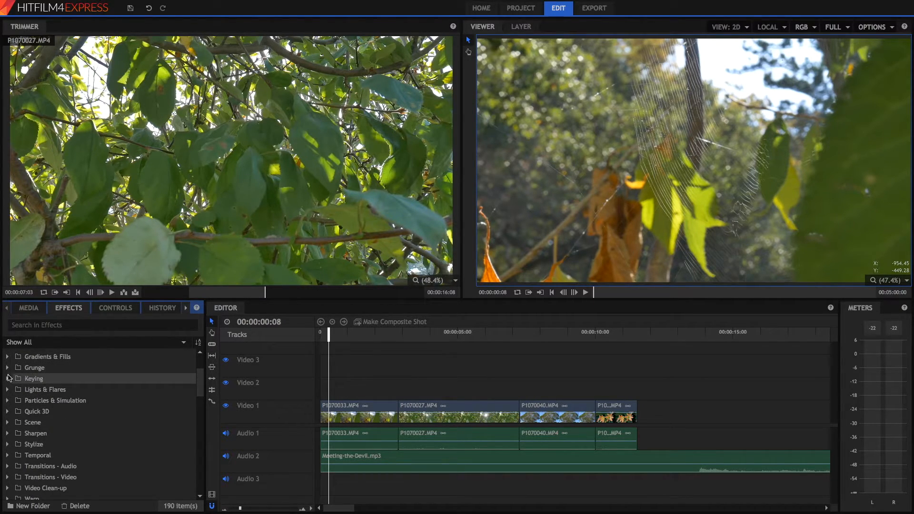
Explore Keying effects (Color Difference Key, Luminance Key) and the Particles & Simulation category.
{"action": "left_click", "coordinate": [8, 378]}
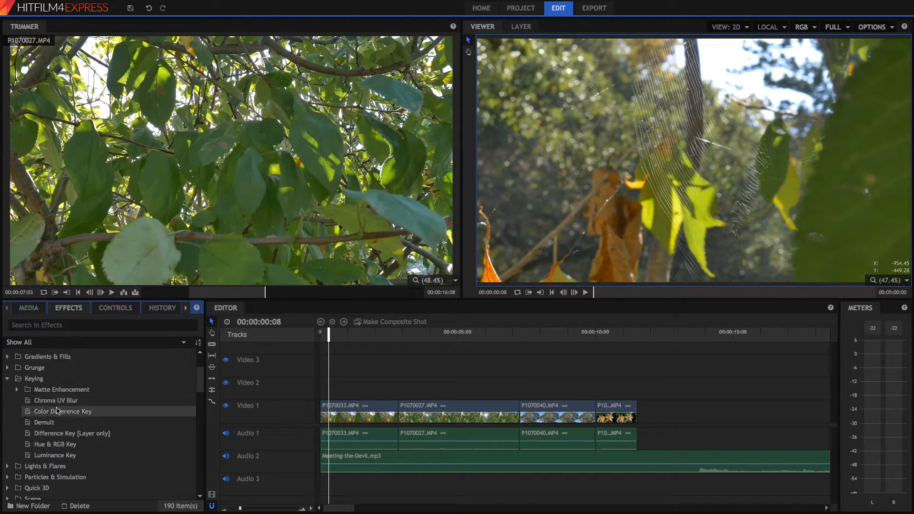
{"action": "left_click", "coordinate": [62, 411]}
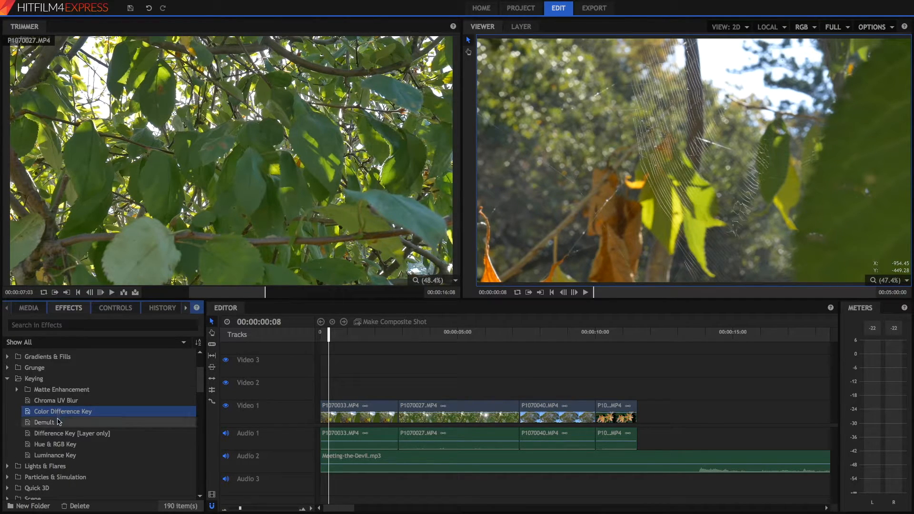
{"action": "left_click", "coordinate": [54, 455]}
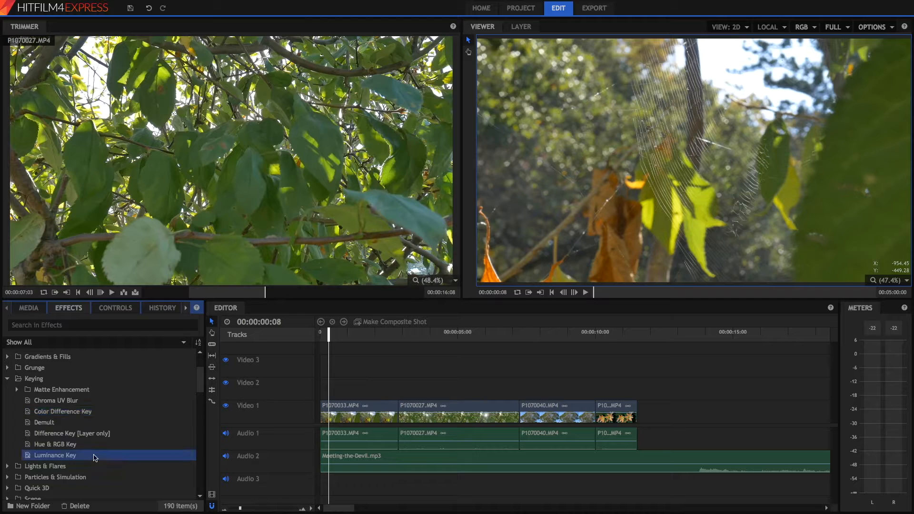
{"action": "left_click", "coordinate": [8, 379]}
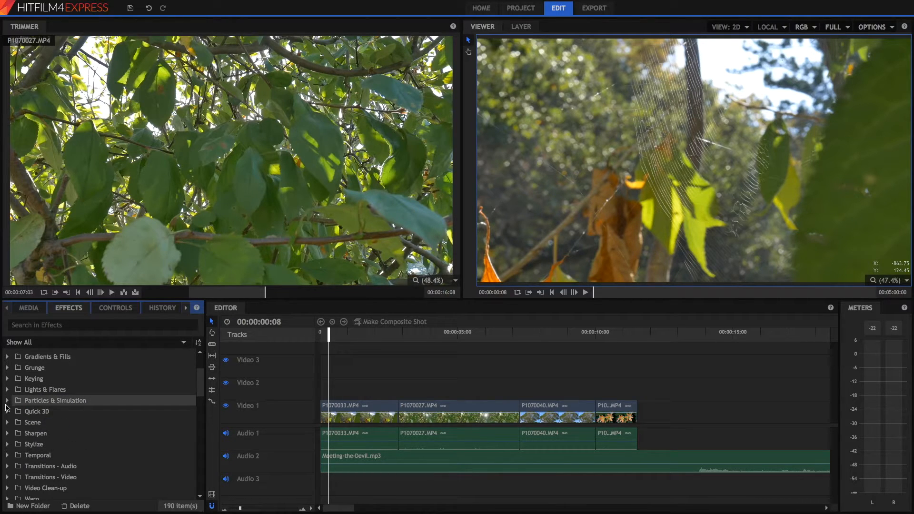
{"action": "left_click", "coordinate": [8, 401]}
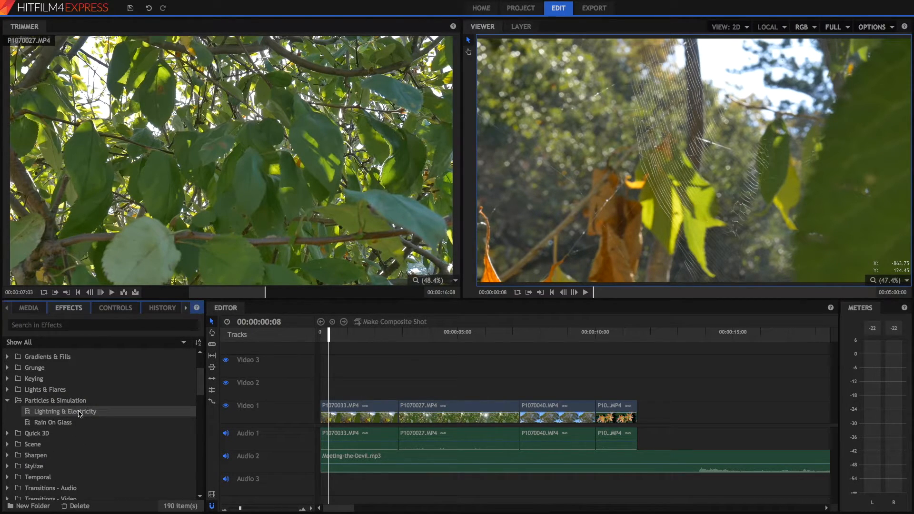
{"action": "left_click", "coordinate": [64, 411]}
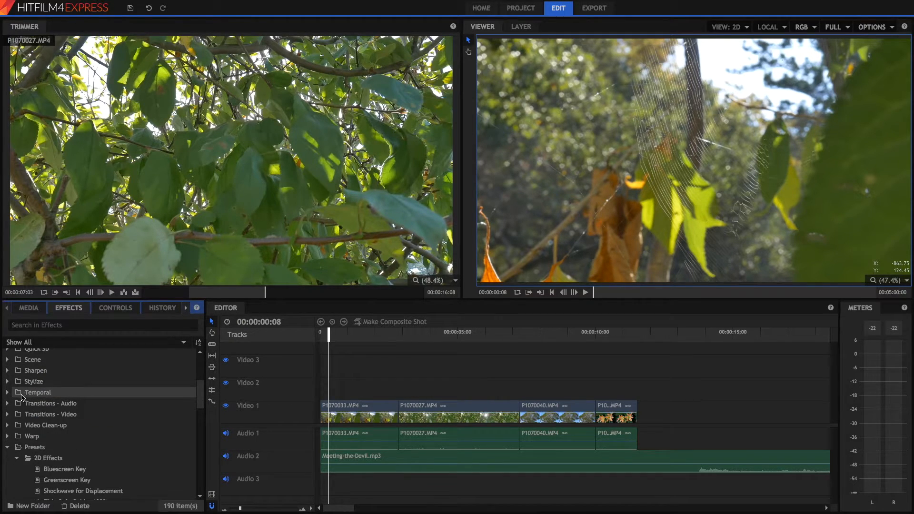
{"action": "scroll", "scroll_direction": "down", "scroll_amount": 3}
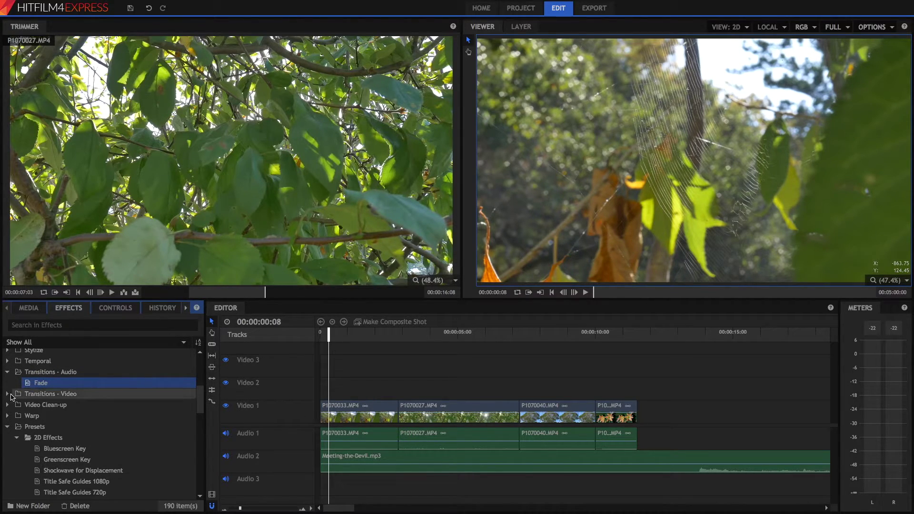
Add a Cross Dissolve just under three seconds long between the first clip and P1070027.
{"action": "left_click", "coordinate": [8, 393]}
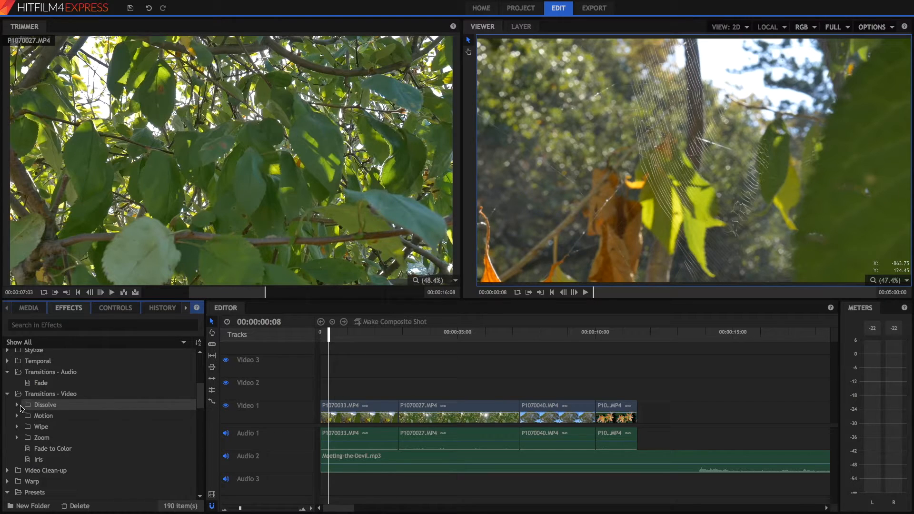
{"action": "left_click", "coordinate": [17, 405]}
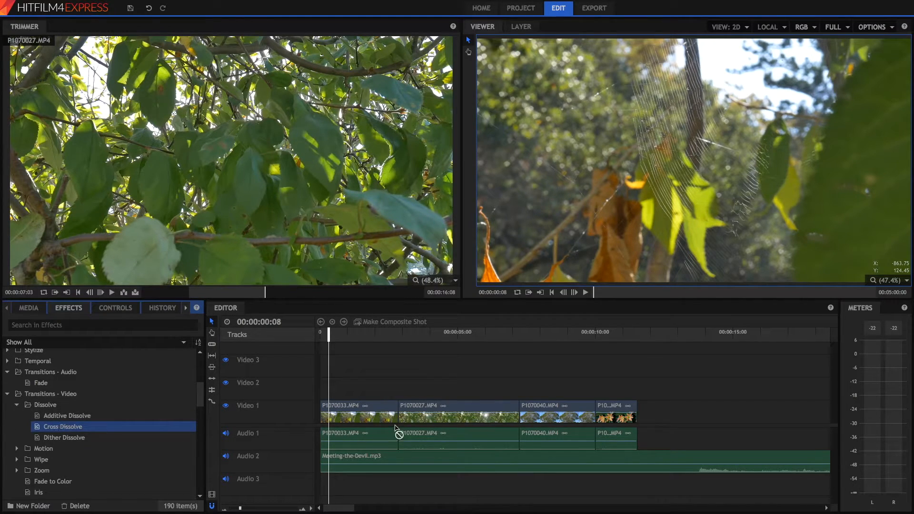
{"action": "left_click", "coordinate": [397, 407]}
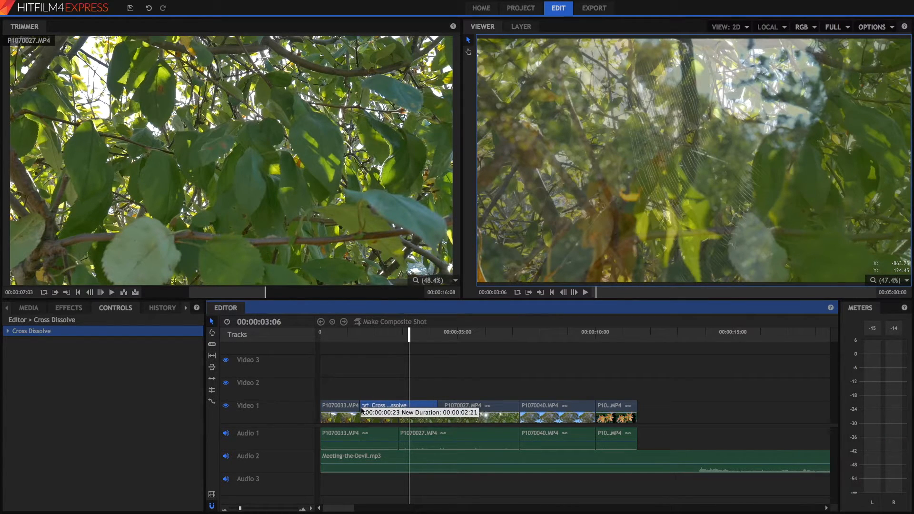
{"action": "left_click", "coordinate": [69, 308]}
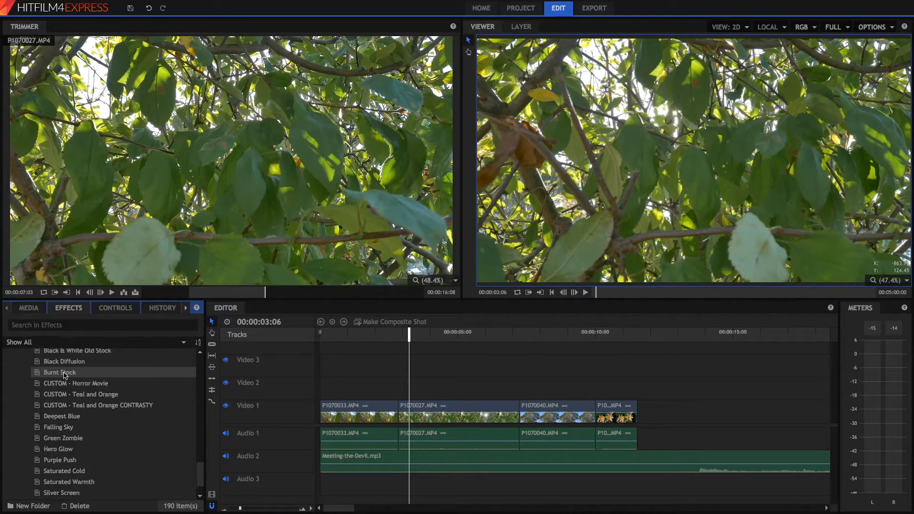
Scroll the Effects panel down to the Presets > 2D Effects list.
{"action": "scroll", "scroll_direction": "down", "scroll_amount": 3}
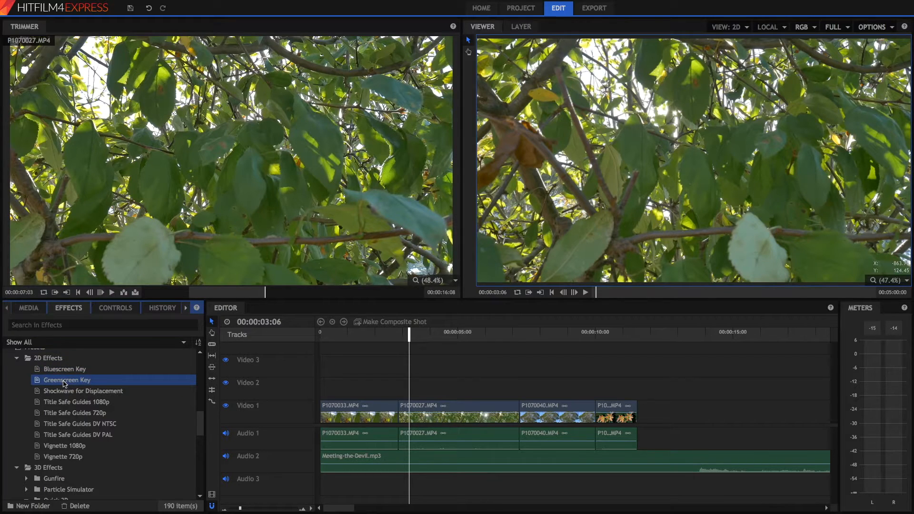
{"action": "mouse_move", "coordinate": [54, 340]}
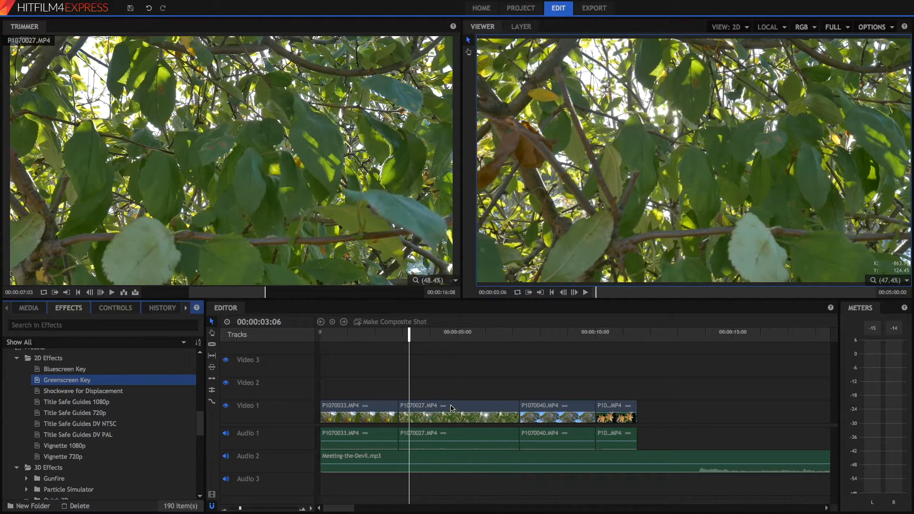
Turn the P1070027.MP4 clip into a composite shot named AGFHAKSJFHGAKDJHFSGADSF.
{"action": "left_click", "coordinate": [453, 412]}
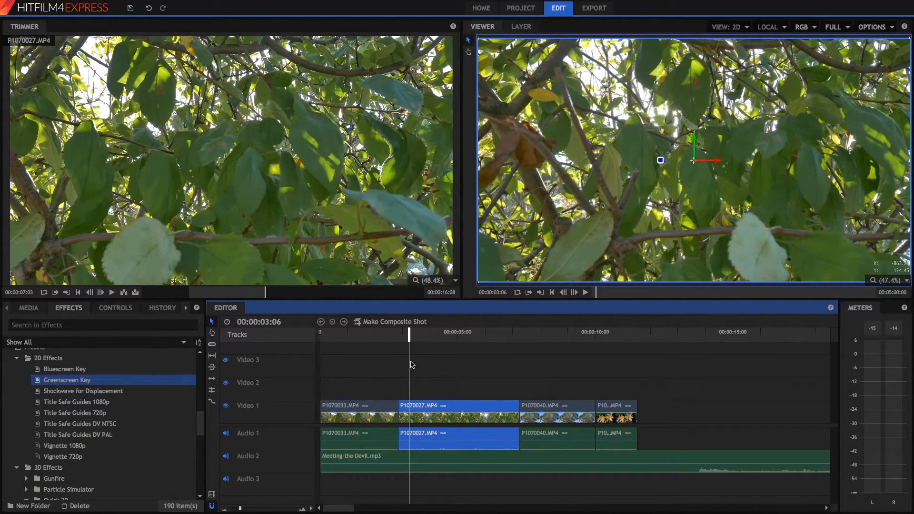
{"action": "mouse_move", "coordinate": [468, 381]}
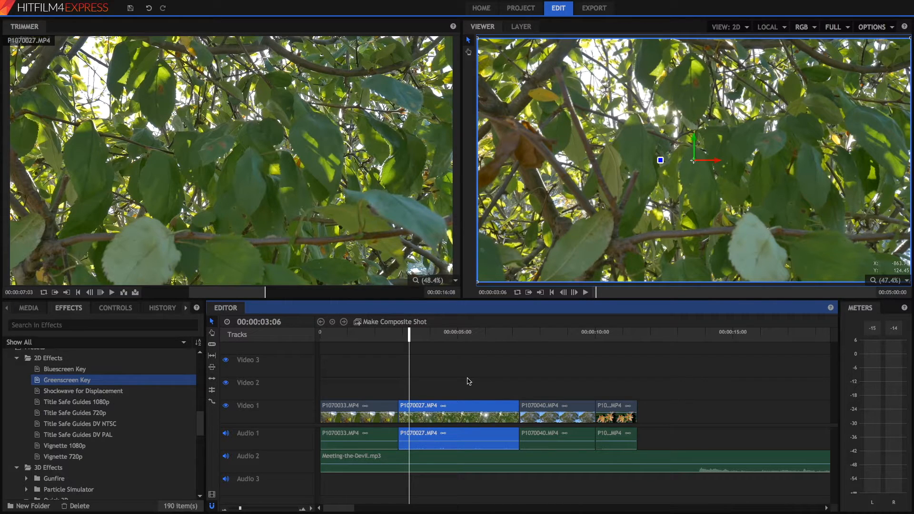
{"action": "right_click", "coordinate": [469, 381]}
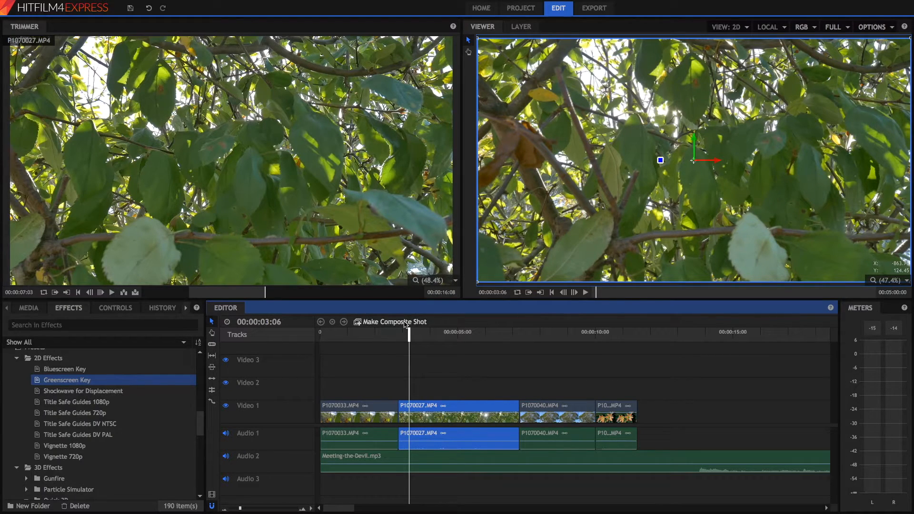
{"action": "left_click", "coordinate": [28, 308]}
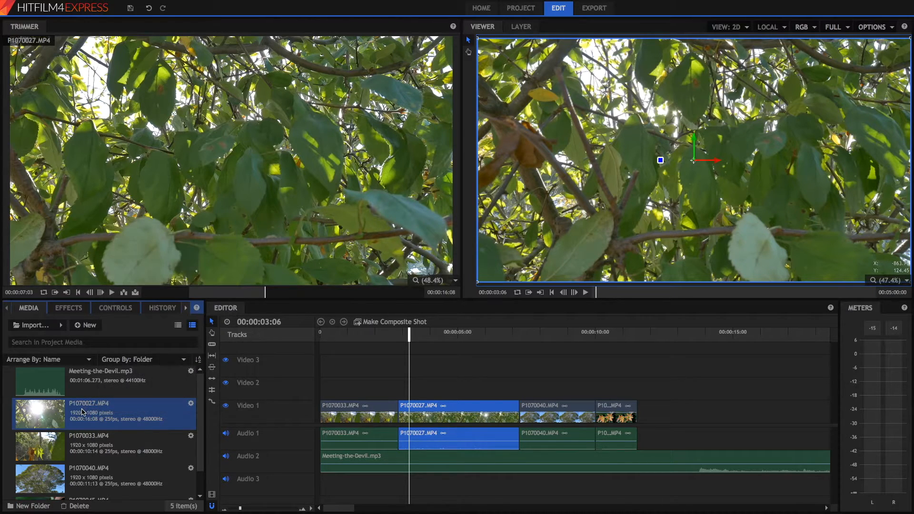
{"action": "left_click", "coordinate": [88, 325]}
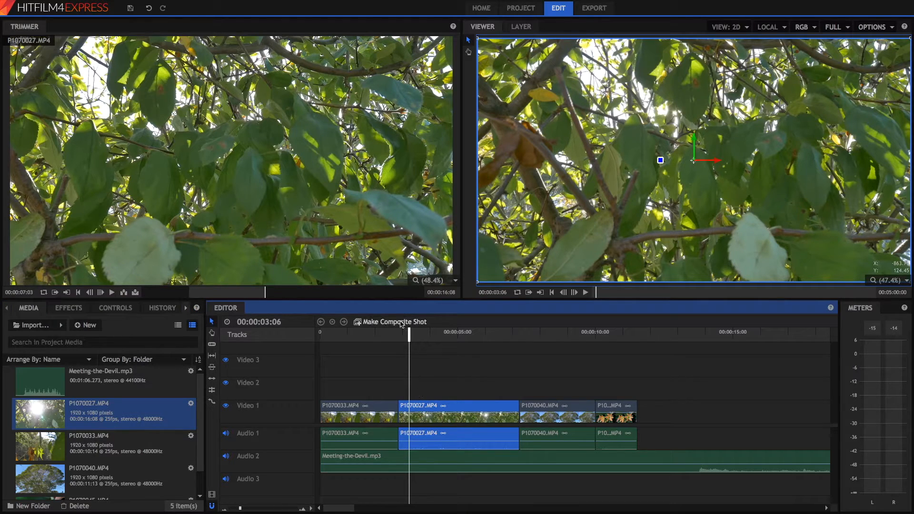
{"action": "left_click", "coordinate": [394, 322]}
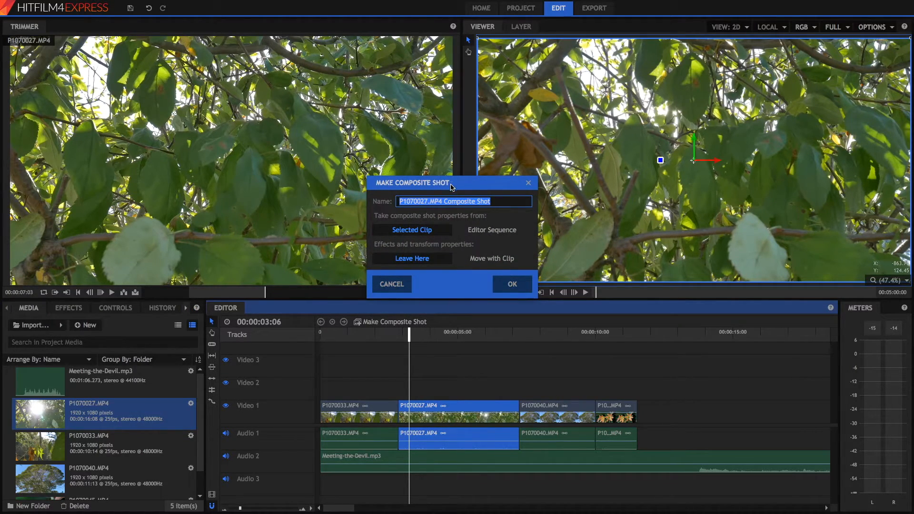
{"action": "type", "text": "AGFHAK"}
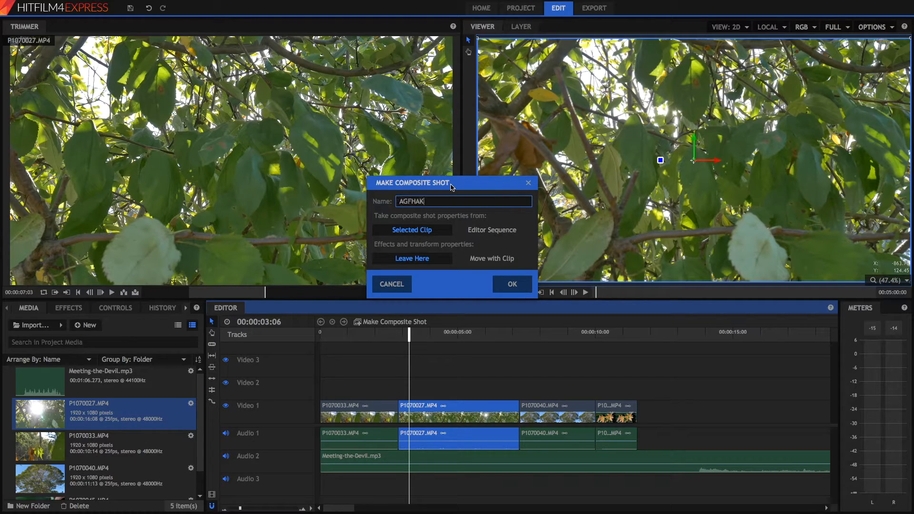
{"action": "type", "text": "SJFHGAKDJHFSGADSF"}
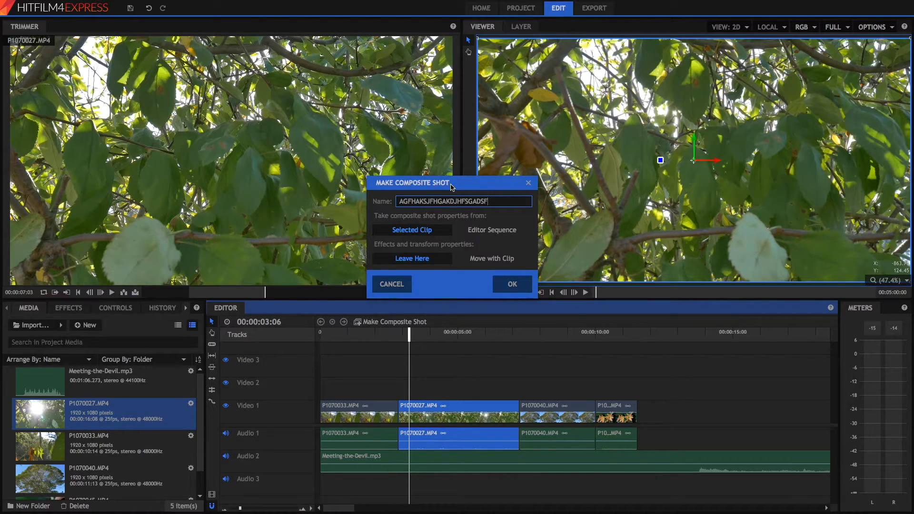
{"action": "left_click", "coordinate": [512, 284]}
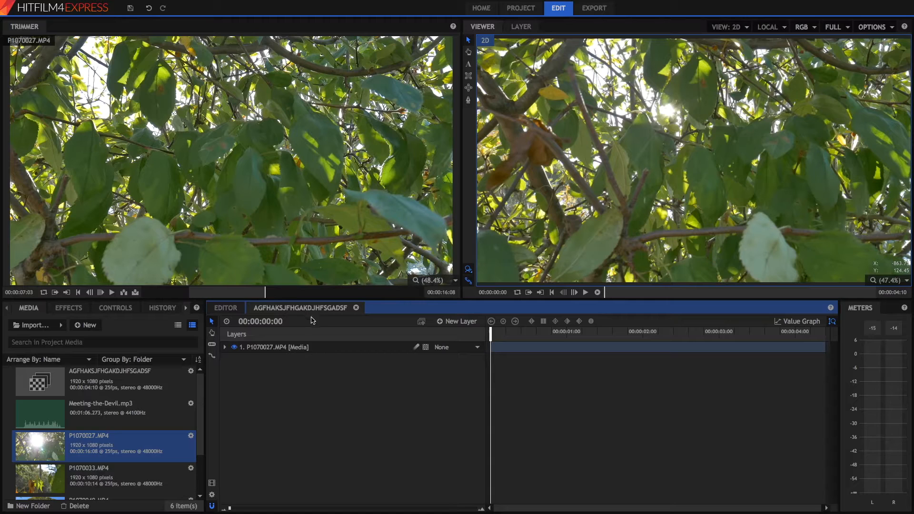
Return to the Editor timeline showing the composite shot in place of P1070027.
{"action": "left_click", "coordinate": [225, 308]}
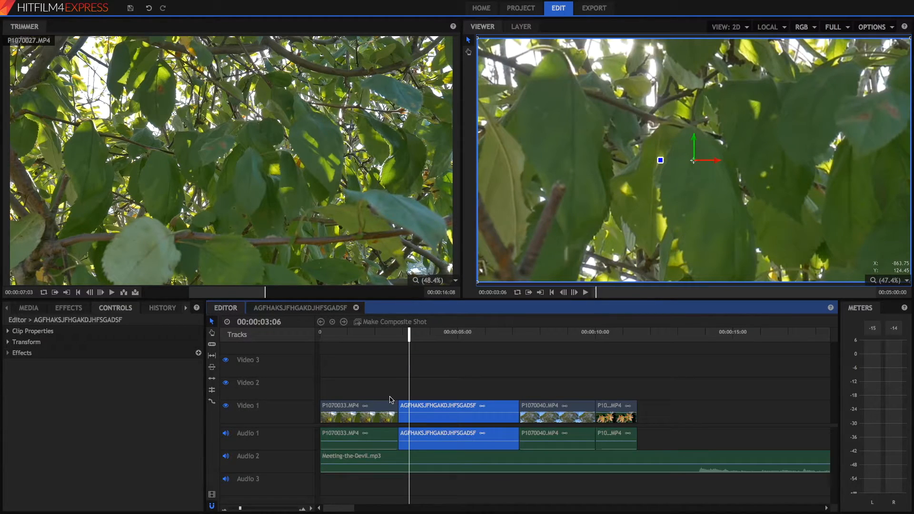
{"action": "mouse_move", "coordinate": [457, 417]}
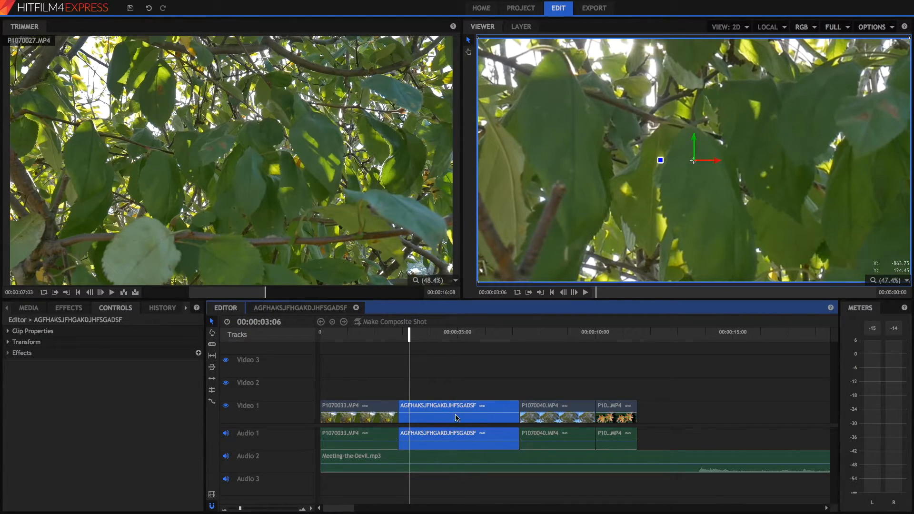
{"action": "mouse_move", "coordinate": [606, 413]}
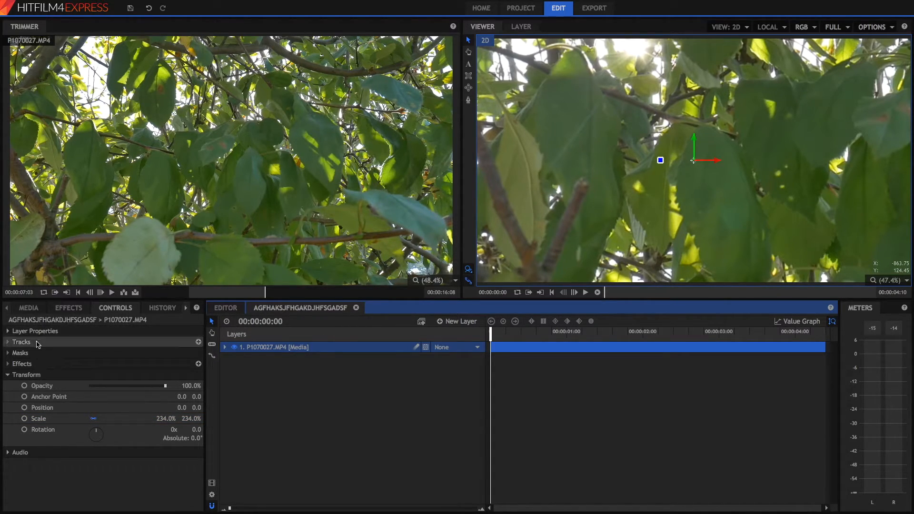
Add P1070033.MP4 to the composite shot as a top inset layer scaled to 42%.
{"action": "left_click", "coordinate": [29, 308]}
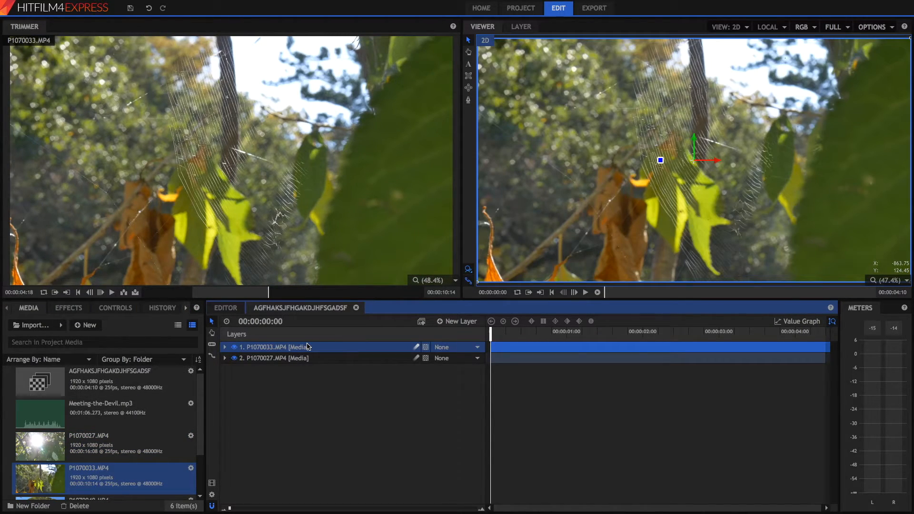
{"action": "left_click", "coordinate": [115, 308]}
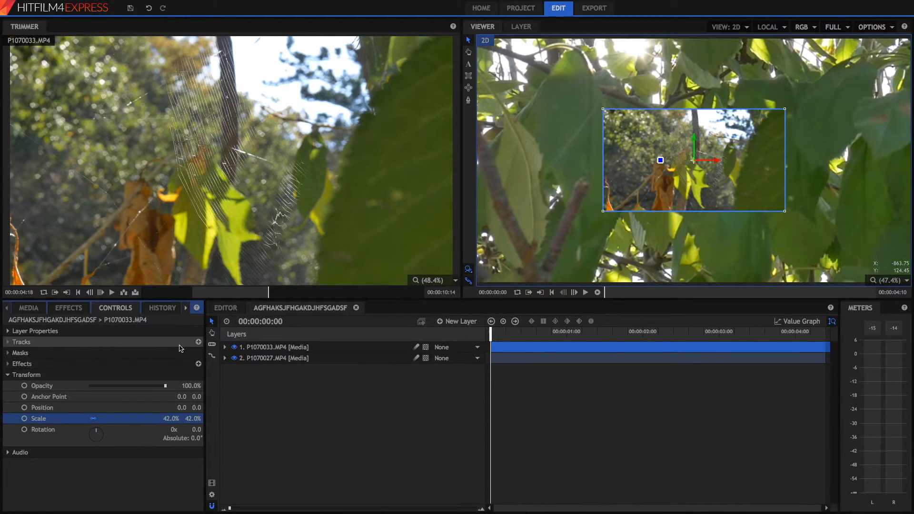
{"action": "left_click", "coordinate": [376, 388]}
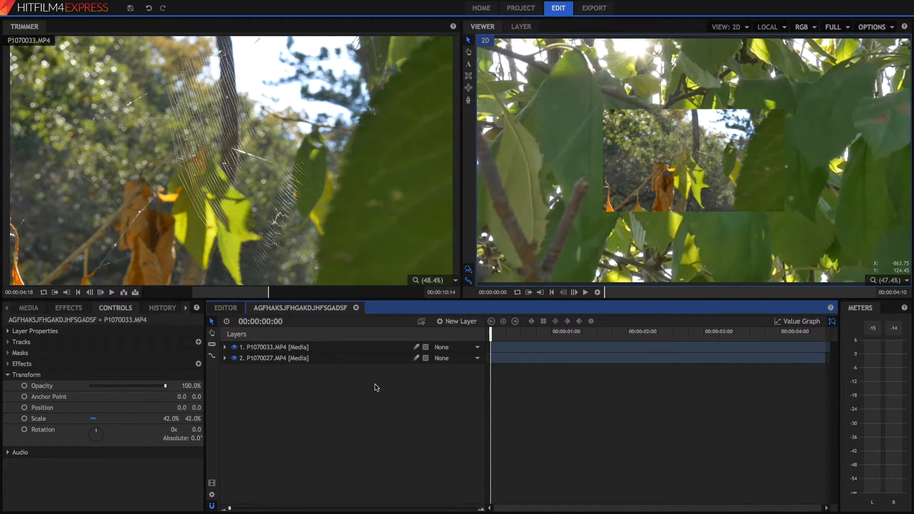
{"action": "left_click", "coordinate": [68, 308]}
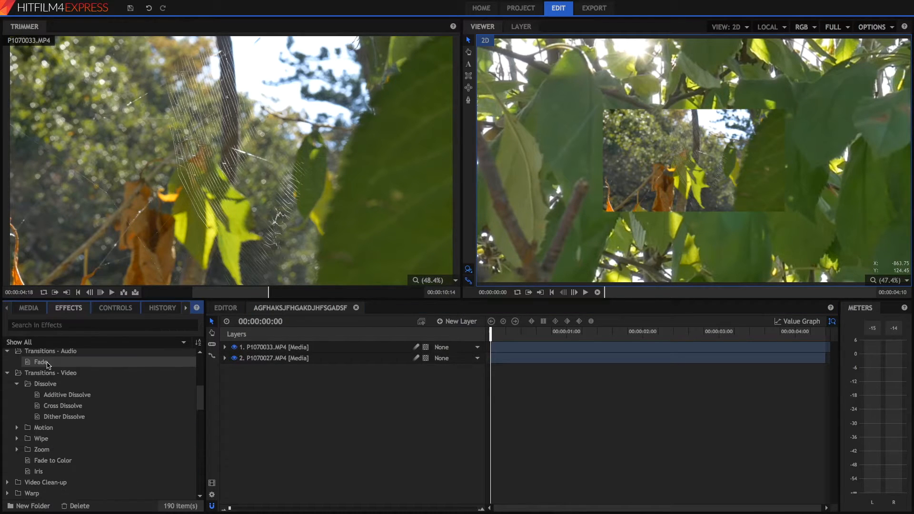
Delete the P1070033.MP4 inset layer and review the New Layer menu's layer types.
{"action": "scroll", "scroll_direction": "down", "scroll_amount": 3}
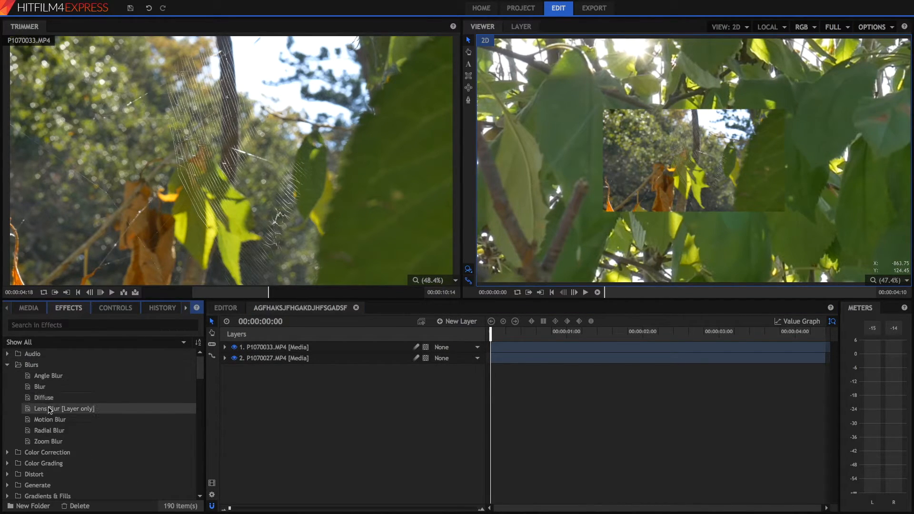
{"action": "left_click", "coordinate": [64, 408]}
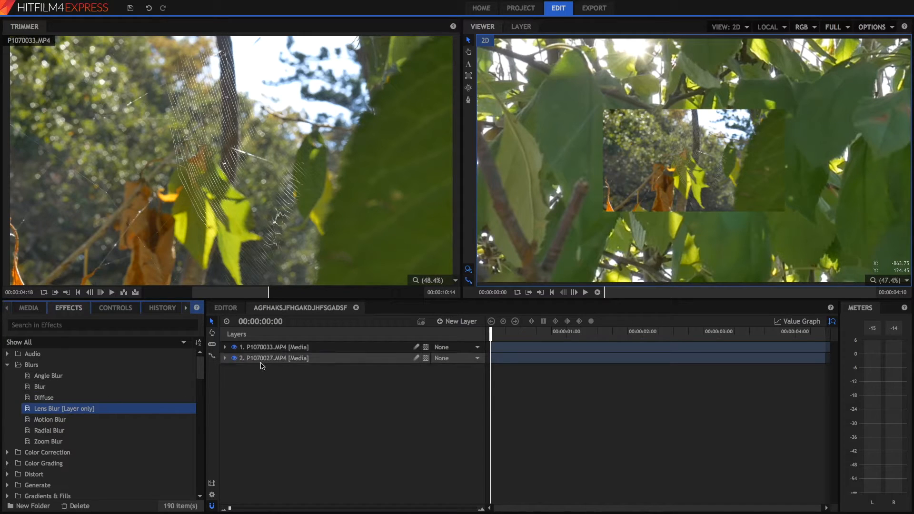
{"action": "left_click", "coordinate": [274, 347]}
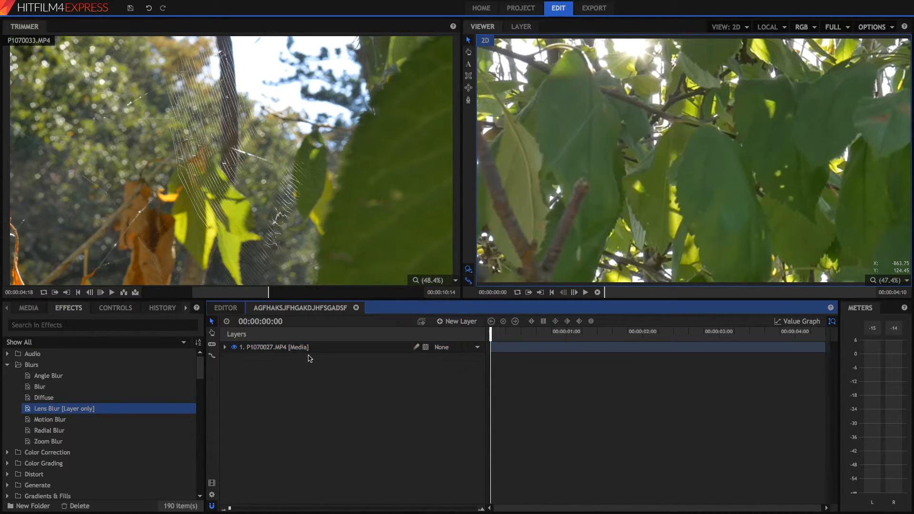
{"action": "left_click", "coordinate": [461, 321]}
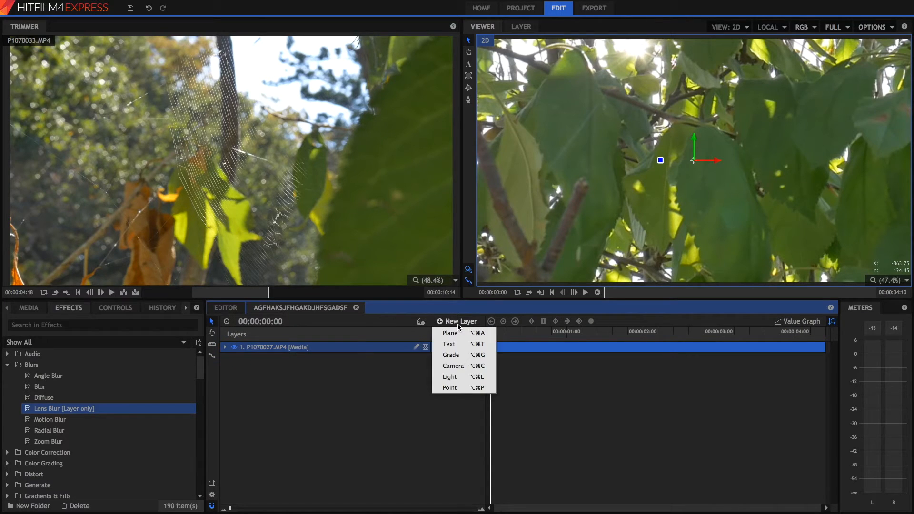
{"action": "left_click", "coordinate": [449, 333]}
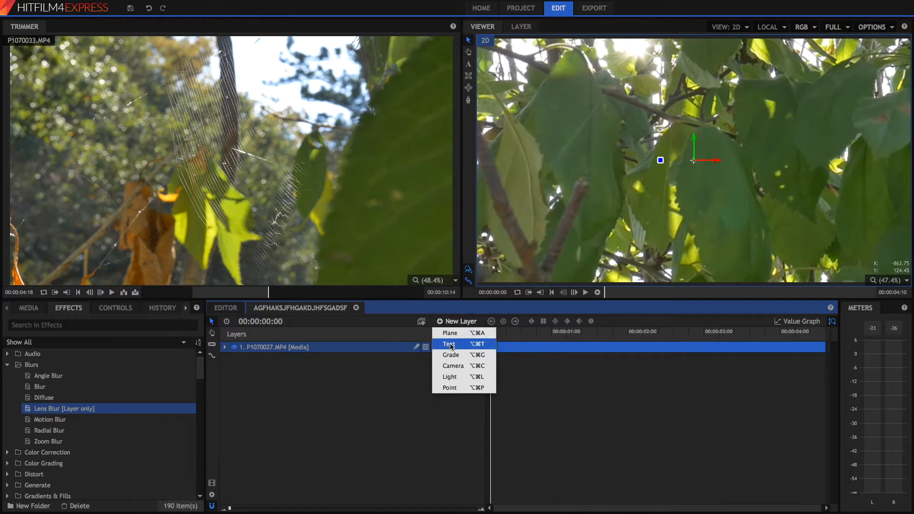
{"action": "left_click", "coordinate": [451, 355]}
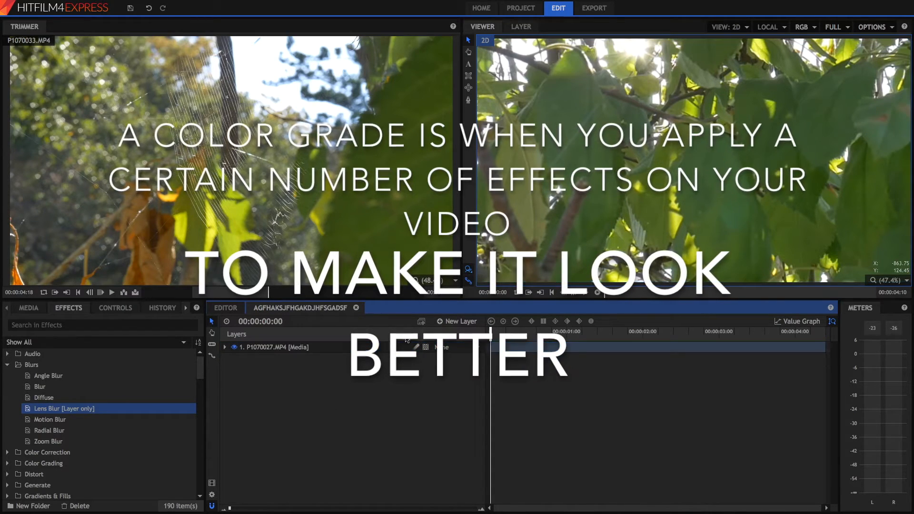
{"action": "left_click", "coordinate": [460, 321]}
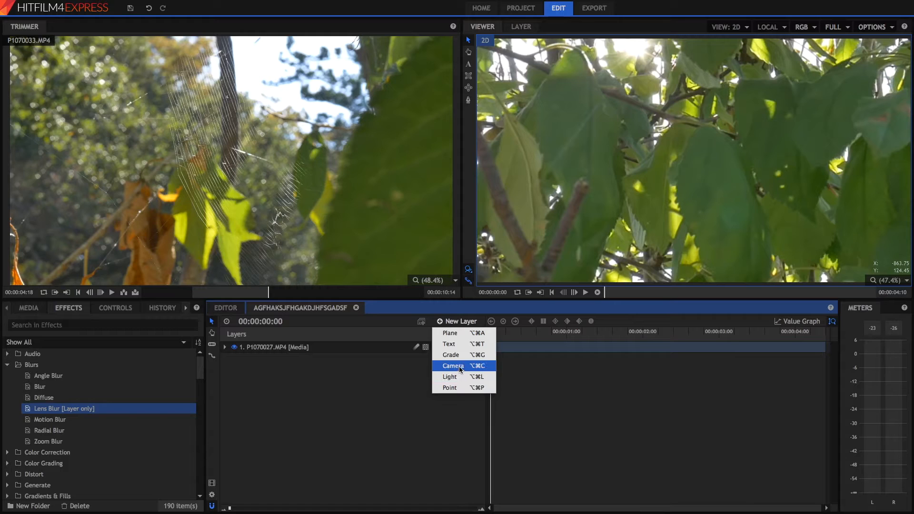
{"action": "mouse_move", "coordinate": [460, 344]}
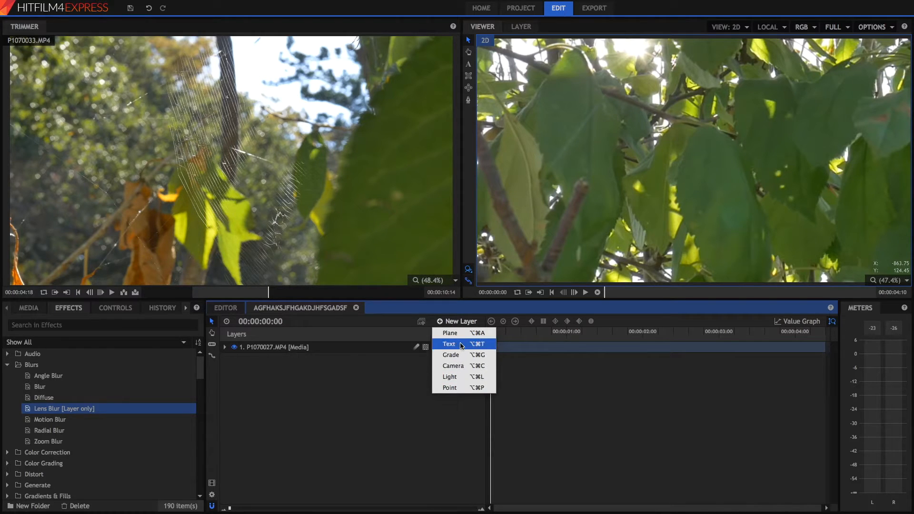
Add a 1920×1080 New Text layer above the leaves clip.
{"action": "left_click", "coordinate": [449, 344]}
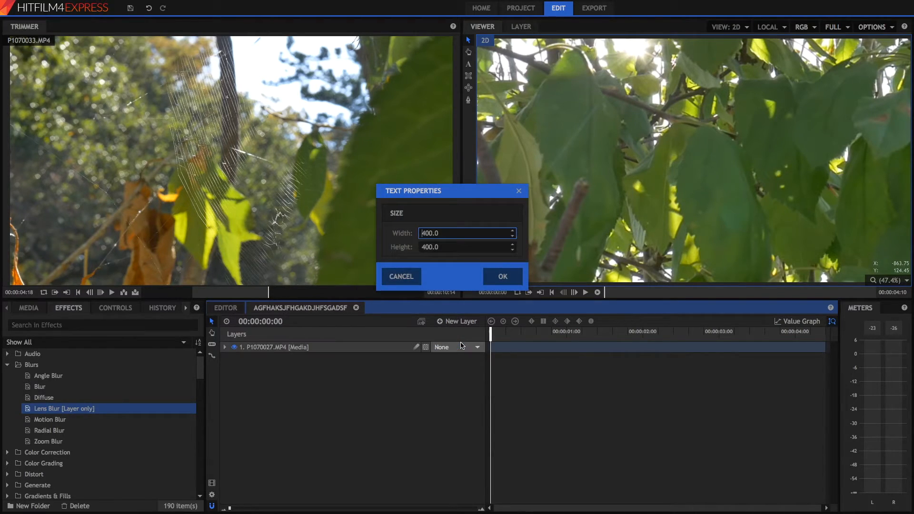
{"action": "mouse_move", "coordinate": [490, 275]}
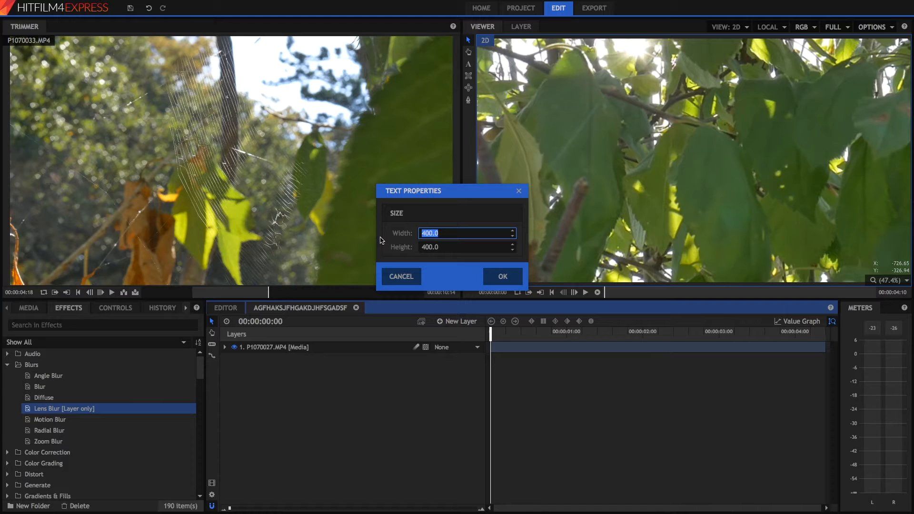
{"action": "type", "text": "192"}
{"action": "left_click", "coordinate": [467, 246]}
{"action": "type", "text": "1080"}
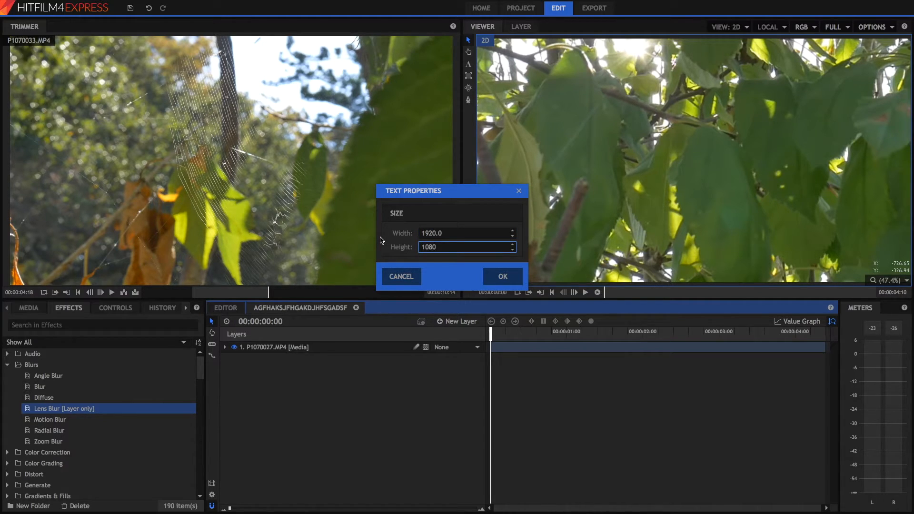
{"action": "left_click", "coordinate": [502, 276]}
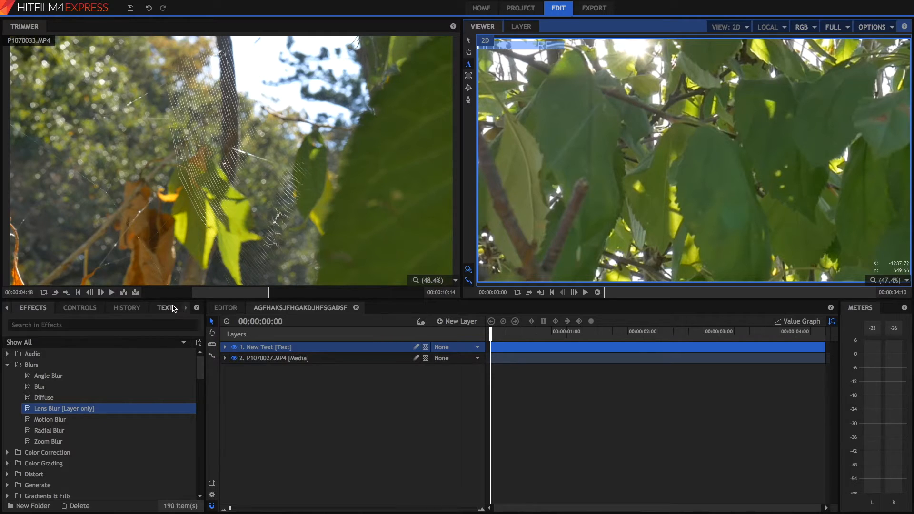
Set the title font to American Typewriter at size 200, entering values 112.0 and -31.0.
{"action": "left_click", "coordinate": [165, 308]}
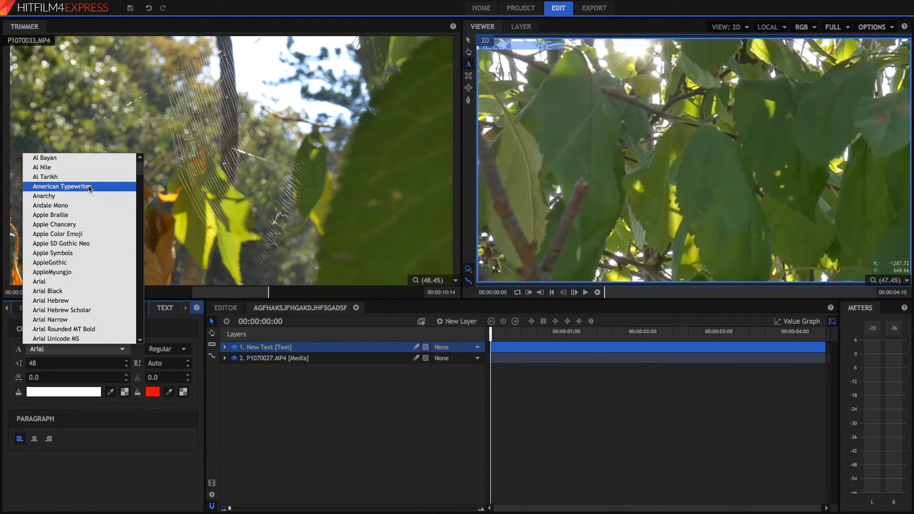
{"action": "left_click", "coordinate": [63, 186]}
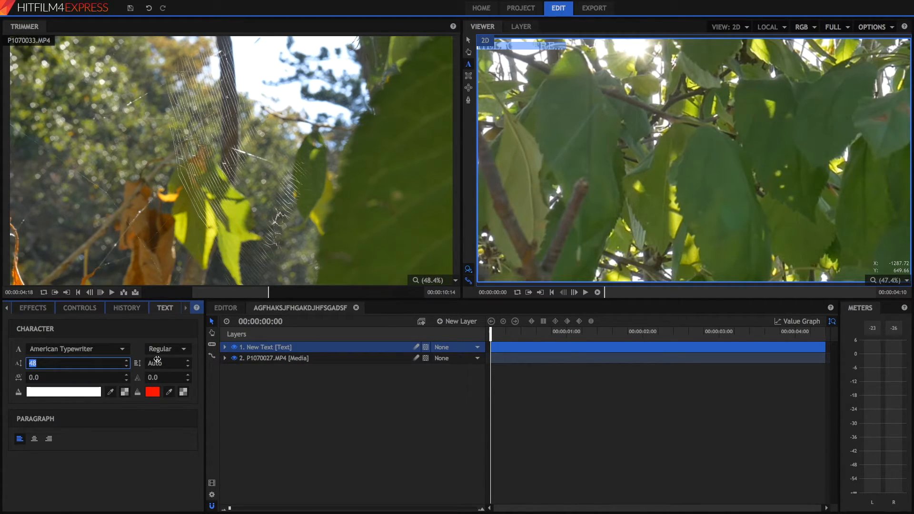
{"action": "type", "text": "200"}
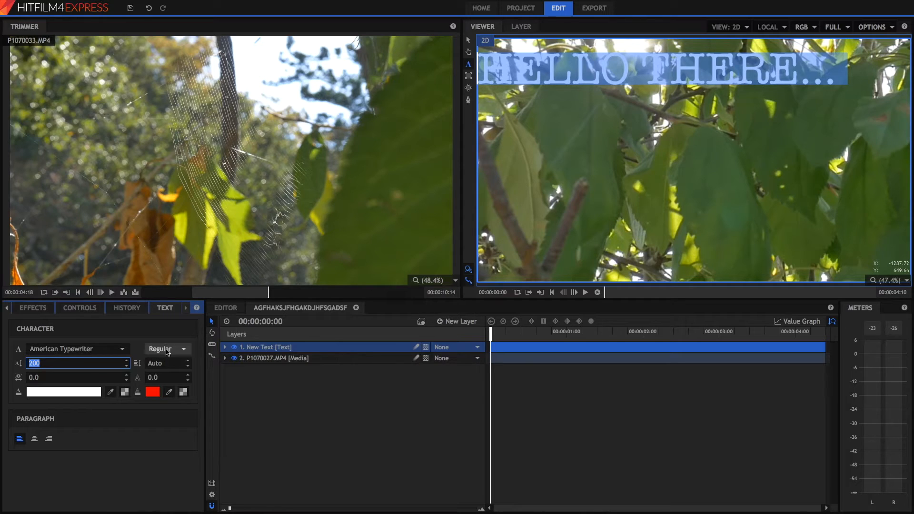
{"action": "type", "text": "112.0"}
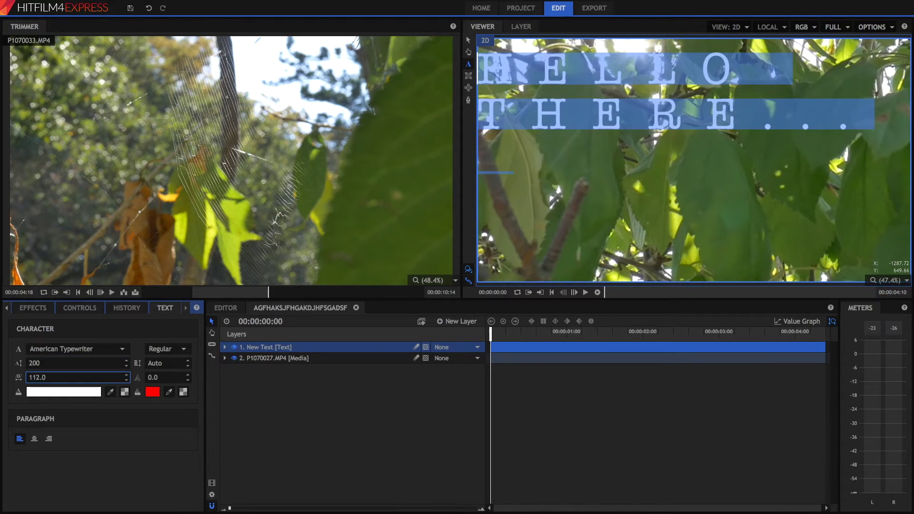
{"action": "type", "text": "-31.0"}
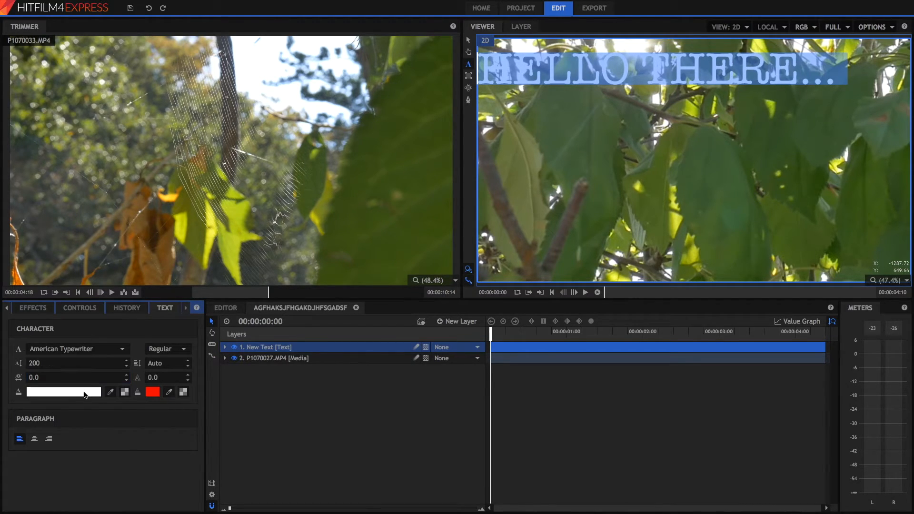
Make the title fill white and keep the Regular font weight.
{"action": "left_click", "coordinate": [63, 392]}
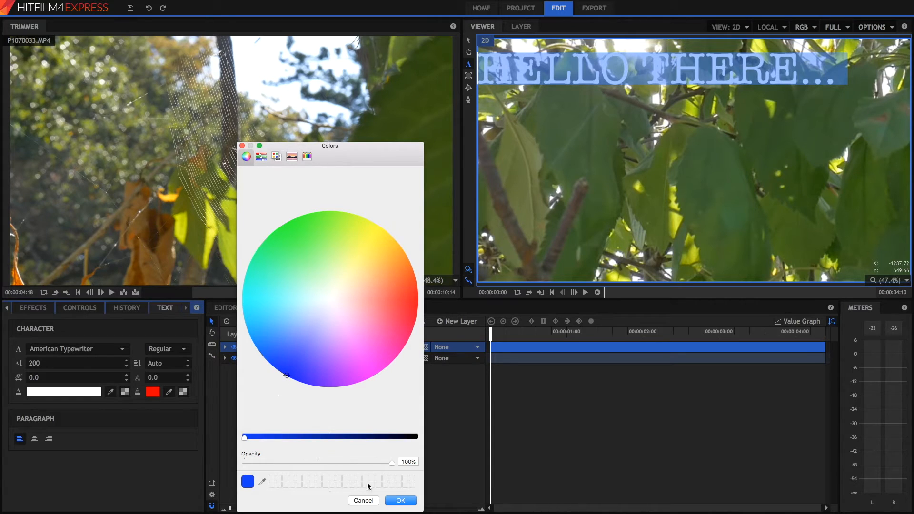
{"action": "left_click", "coordinate": [400, 501]}
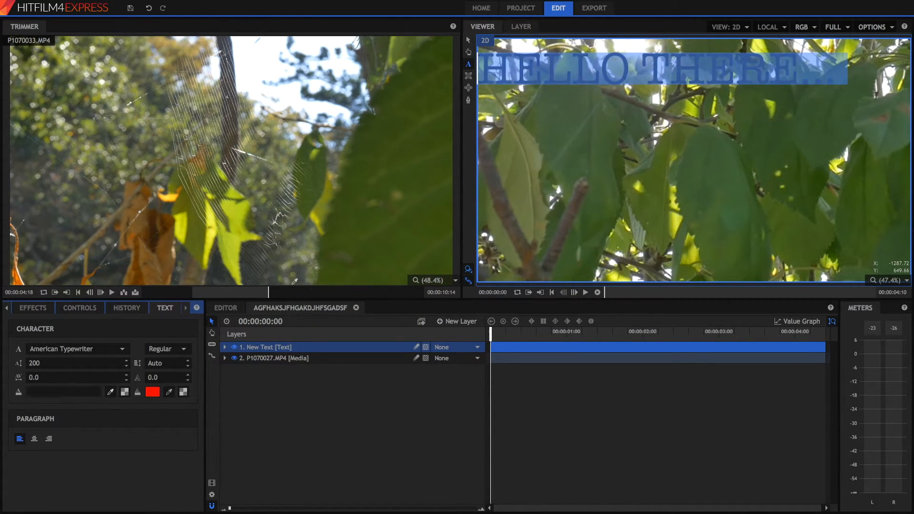
{"action": "left_click", "coordinate": [64, 391]}
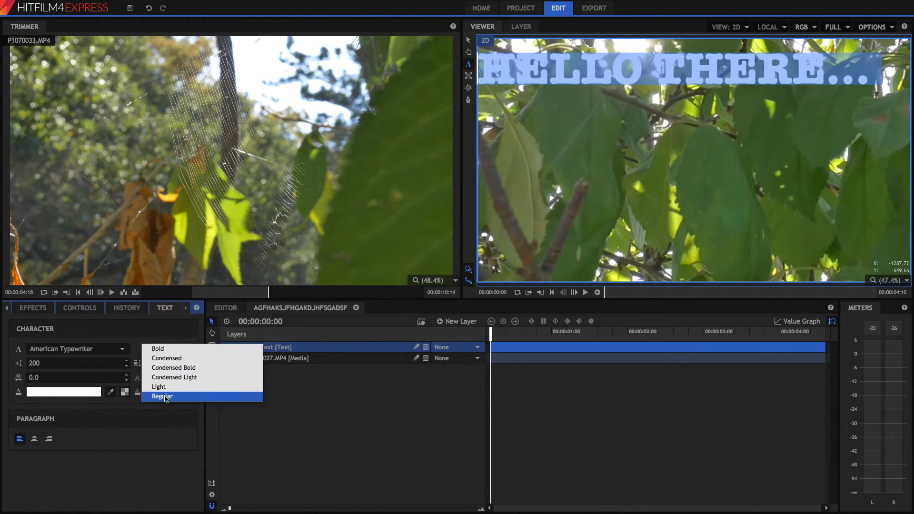
{"action": "left_click", "coordinate": [163, 396]}
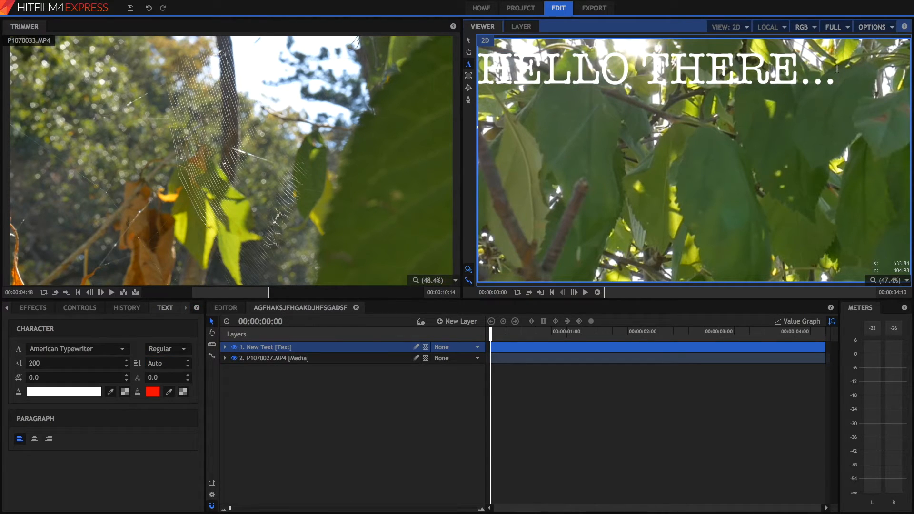
Add 'MY NAME IS SHINY FILMS' to the title and tighten the line spacing.
{"action": "type", "text": "MY NAME IS SH"}
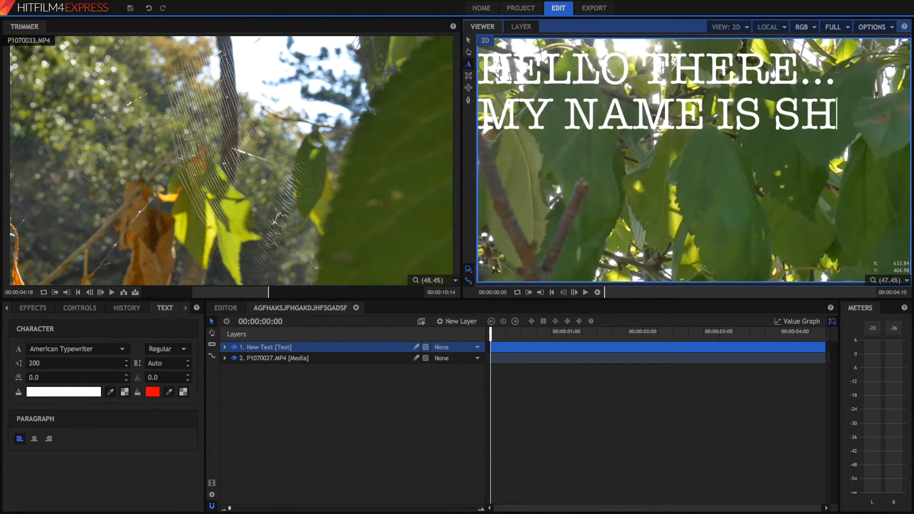
{"action": "type", "text": "INY FILMS"}
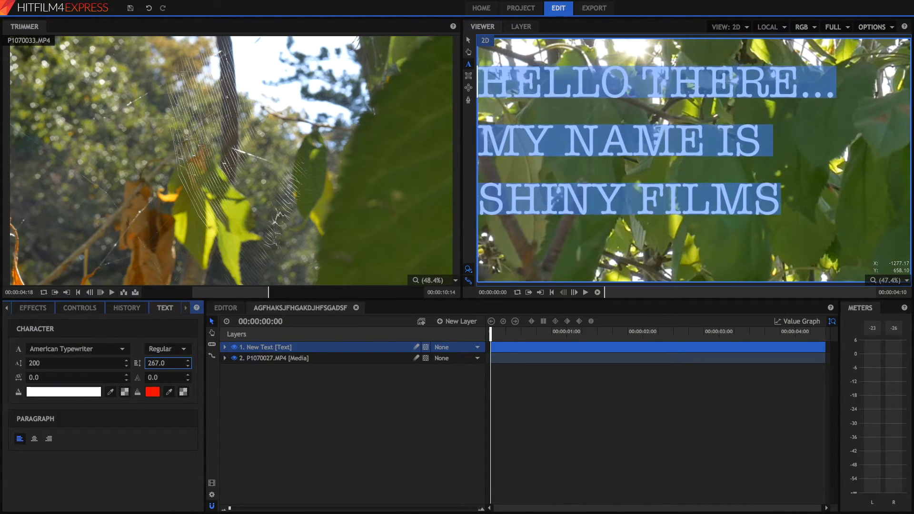
{"action": "left_click_drag", "start_coordinate": [166, 363], "coordinate": [166, 374]}
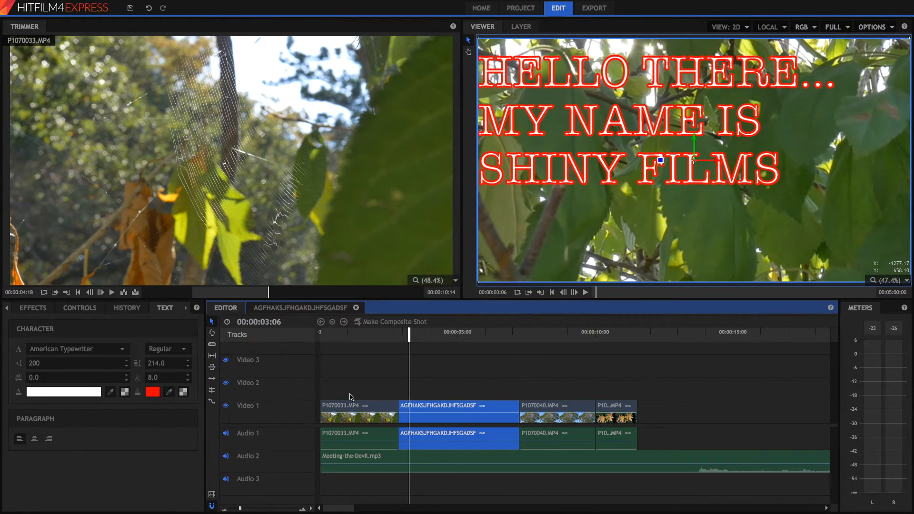
{"action": "mouse_move", "coordinate": [510, 357]}
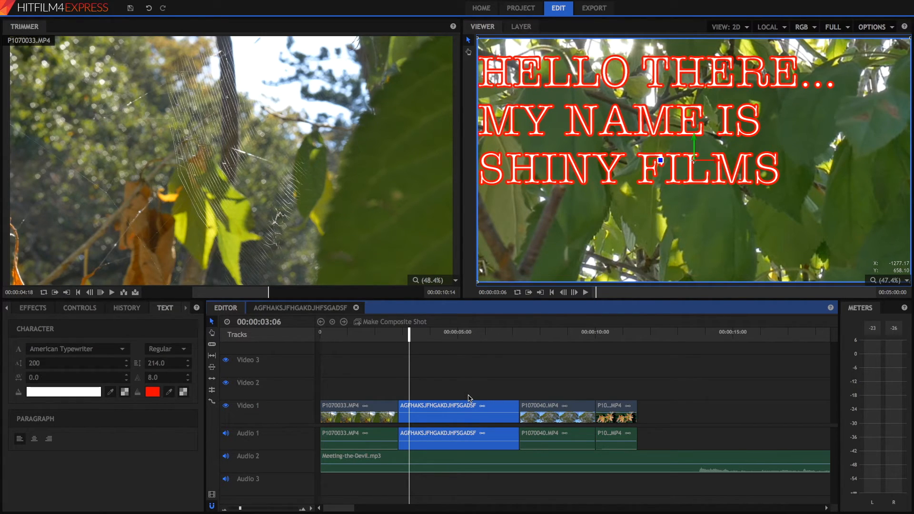
Set MP4 export with Export Area set to Content Area, then return to editing.
{"action": "left_click", "coordinate": [594, 8]}
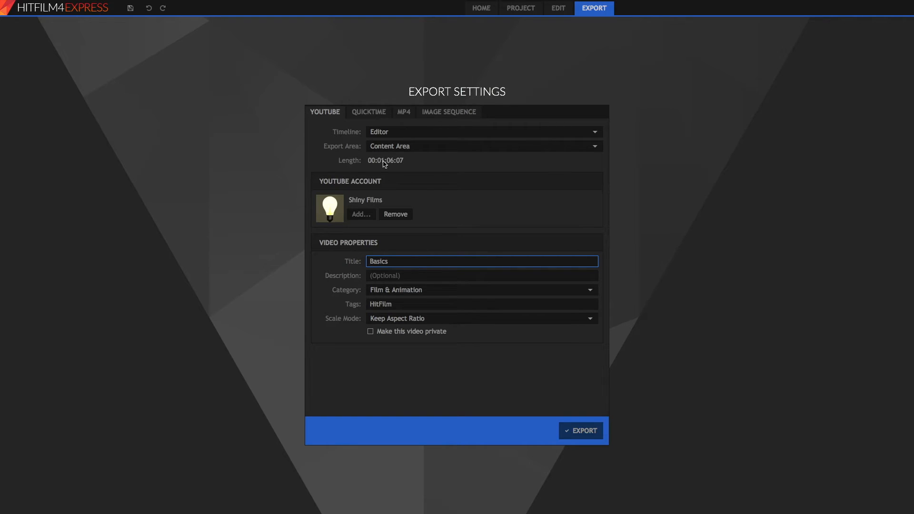
{"action": "mouse_move", "coordinate": [471, 56]}
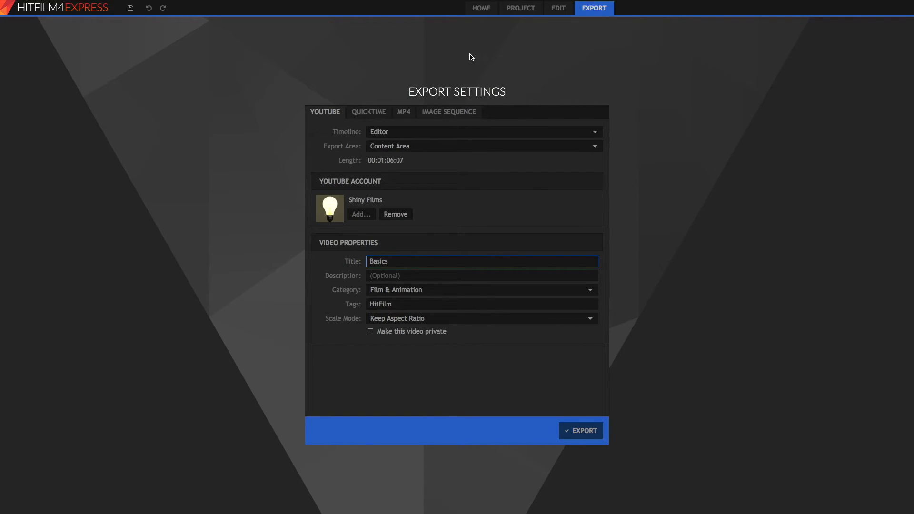
{"action": "mouse_move", "coordinate": [330, 132]}
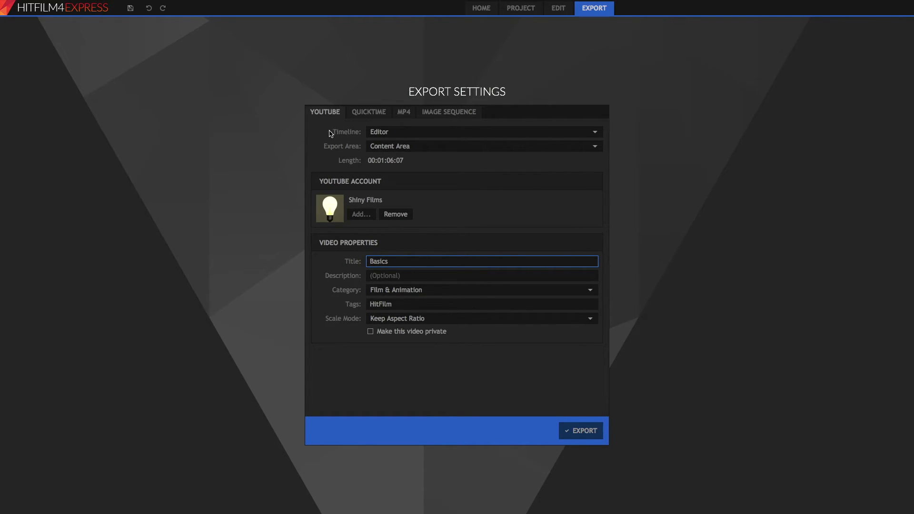
{"action": "left_click", "coordinate": [403, 112]}
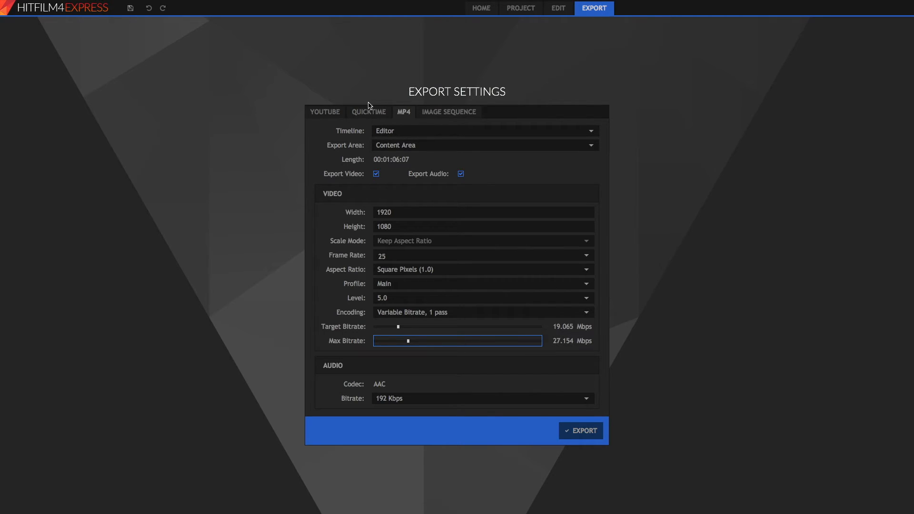
{"action": "mouse_move", "coordinate": [400, 134]}
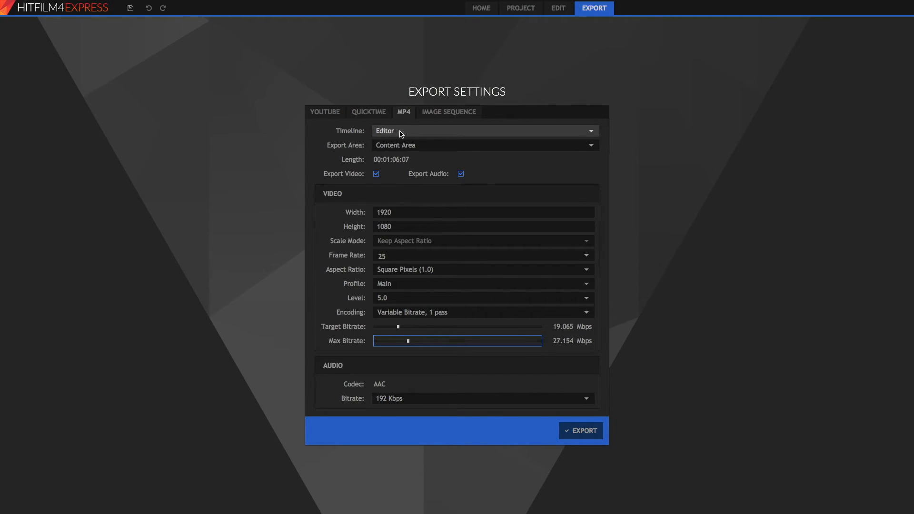
{"action": "mouse_move", "coordinate": [396, 140]}
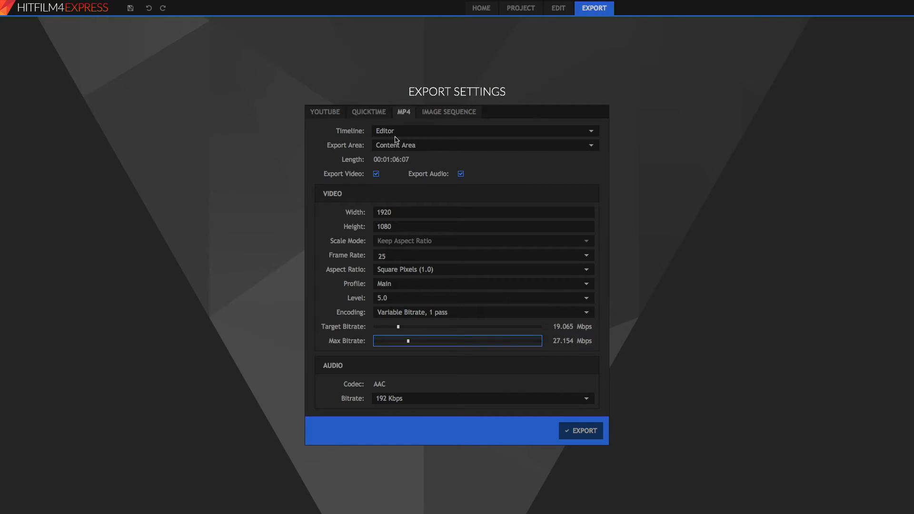
{"action": "left_click", "coordinate": [484, 131]}
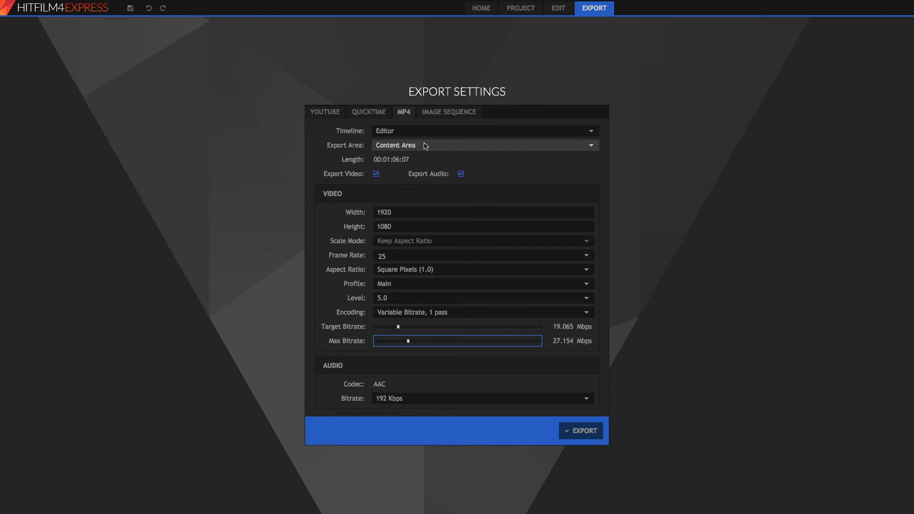
{"action": "left_click", "coordinate": [485, 145]}
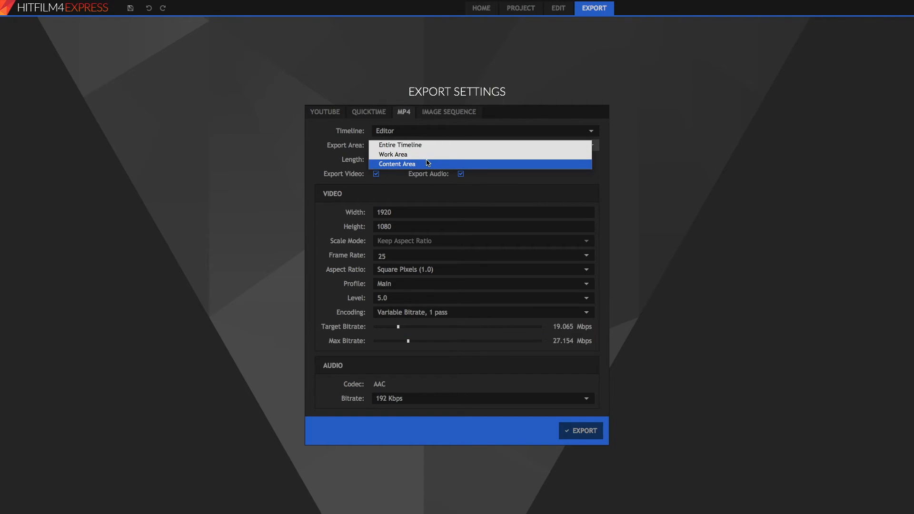
{"action": "left_click", "coordinate": [397, 164]}
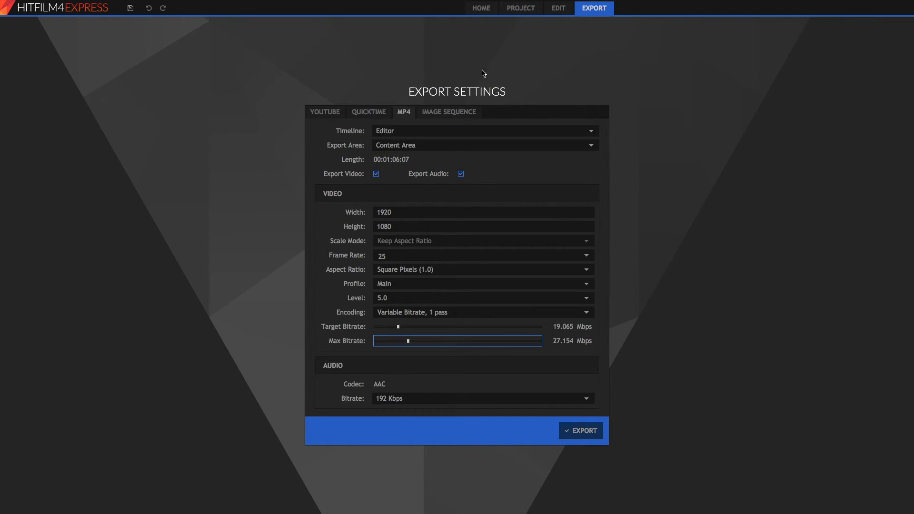
{"action": "left_click", "coordinate": [558, 8]}
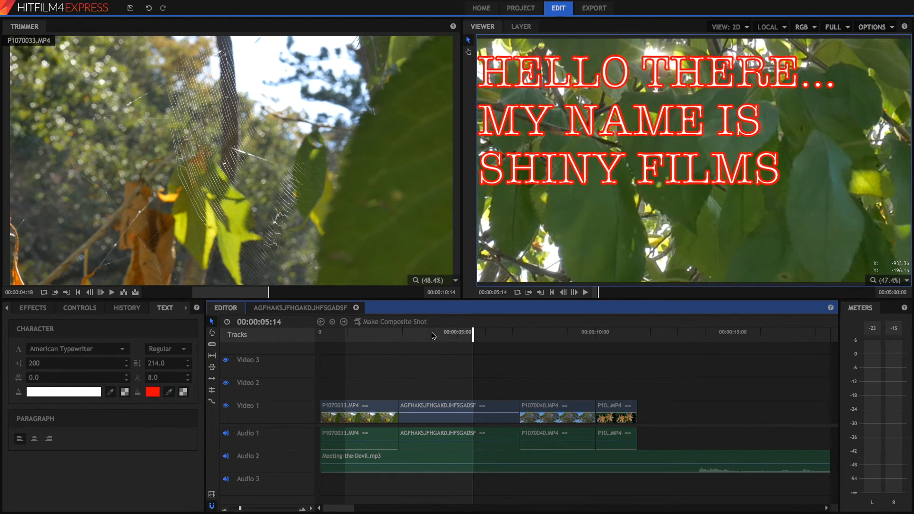
{"action": "left_click", "coordinate": [595, 8]}
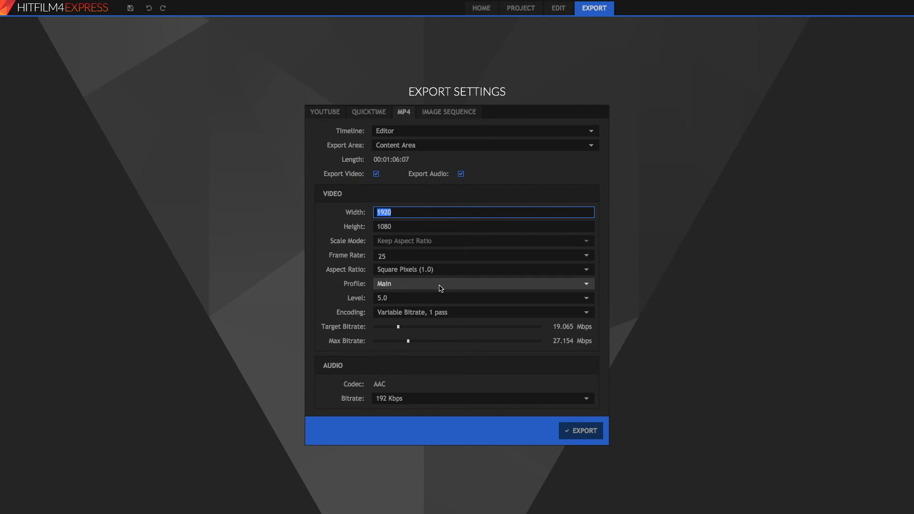
{"action": "mouse_move", "coordinate": [424, 288]}
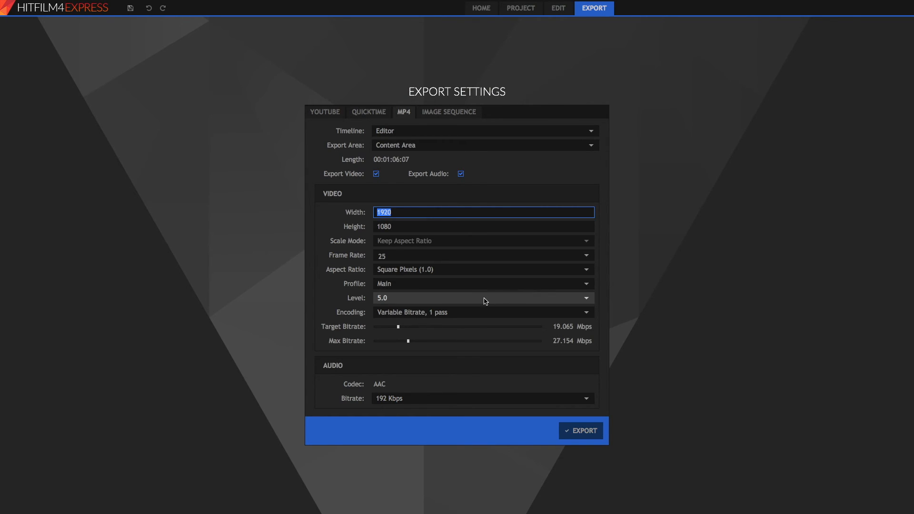
Keep MP4 level 5.0 and set bitrates to about 31 Mbps target, 43 Mbps maximum.
{"action": "left_click", "coordinate": [484, 298]}
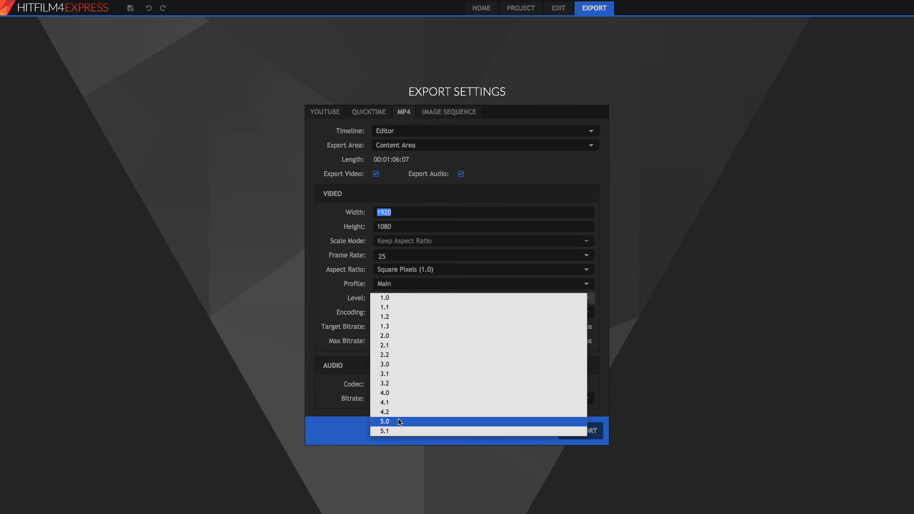
{"action": "left_click", "coordinate": [384, 421]}
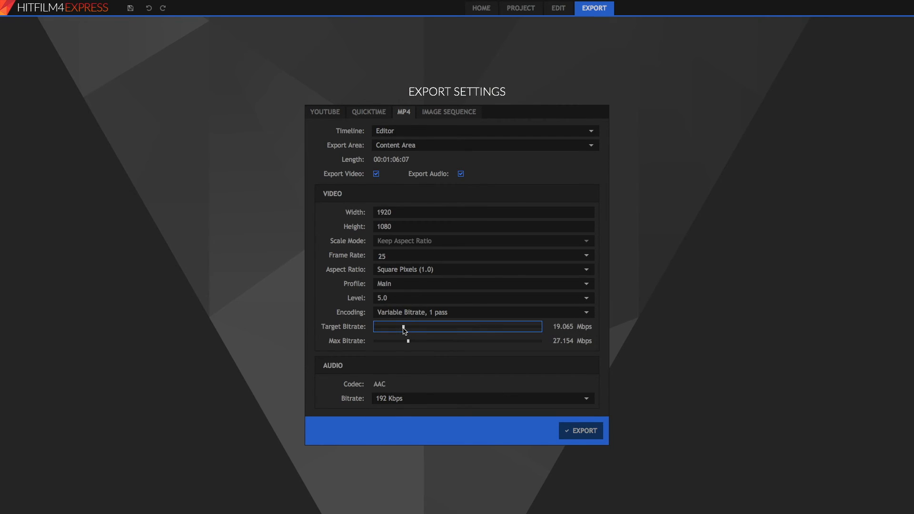
{"action": "left_click_drag", "start_coordinate": [404, 326], "coordinate": [405, 327]}
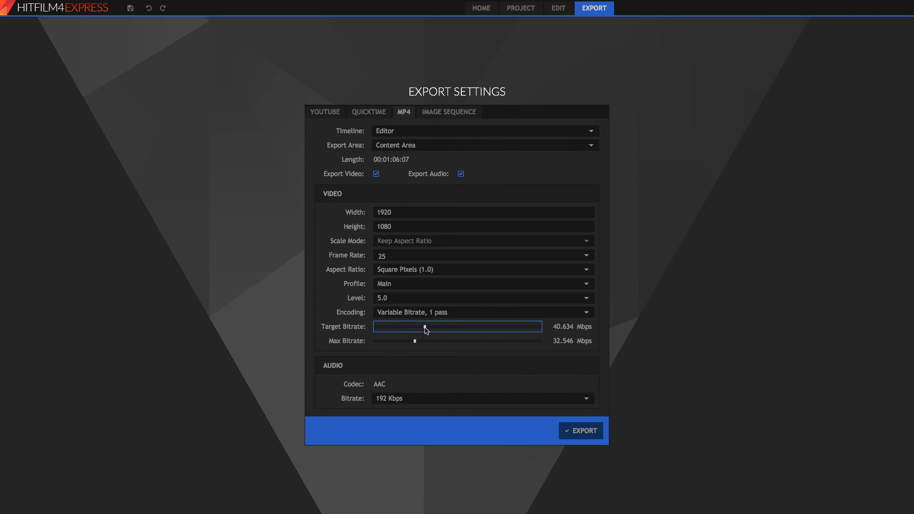
{"action": "left_click_drag", "start_coordinate": [424, 327], "coordinate": [407, 326]}
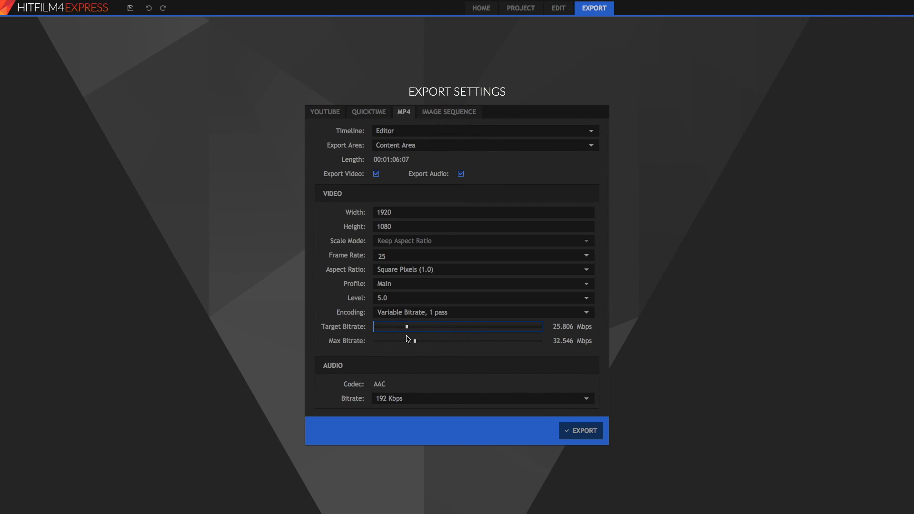
{"action": "mouse_move", "coordinate": [408, 336]}
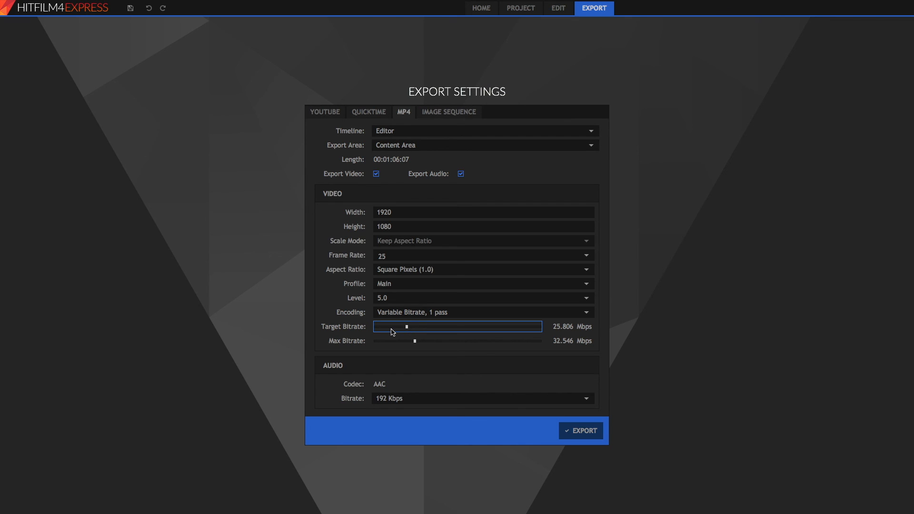
{"action": "mouse_move", "coordinate": [425, 137]}
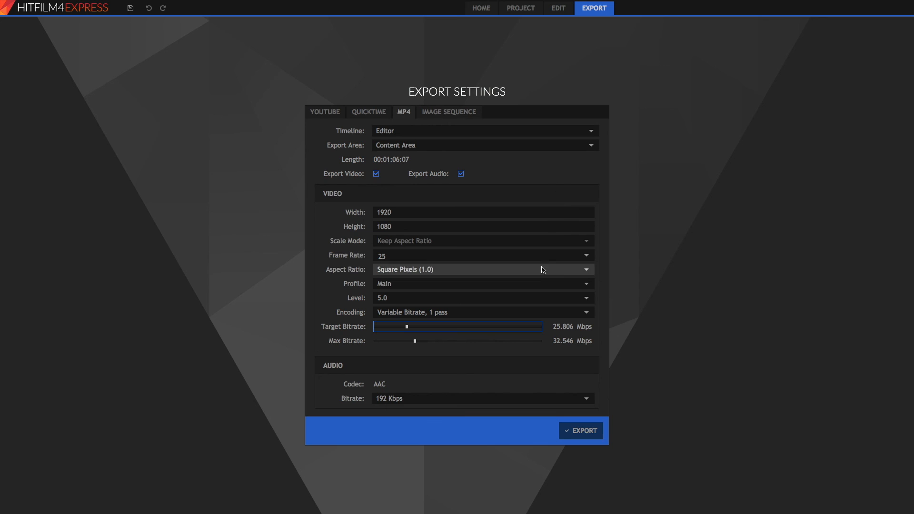
{"action": "left_click_drag", "start_coordinate": [406, 327], "coordinate": [400, 327]}
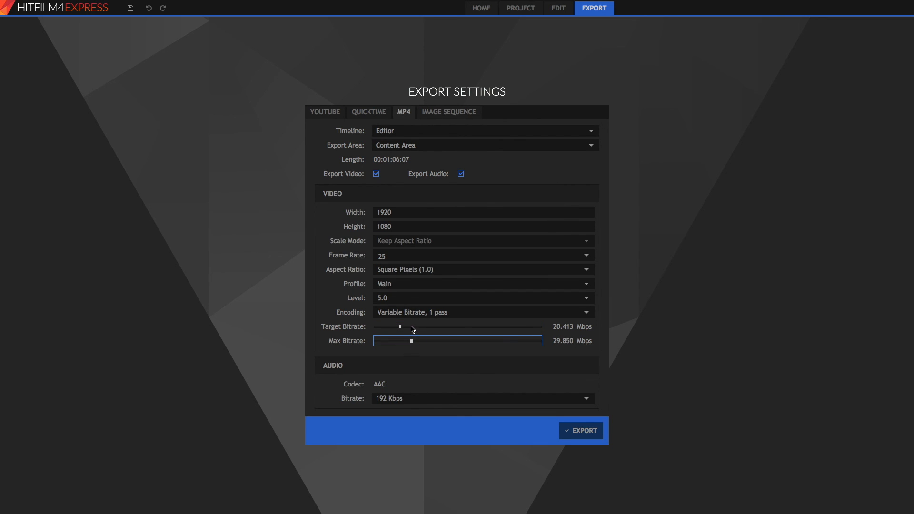
{"action": "left_click_drag", "start_coordinate": [400, 327], "coordinate": [414, 327]}
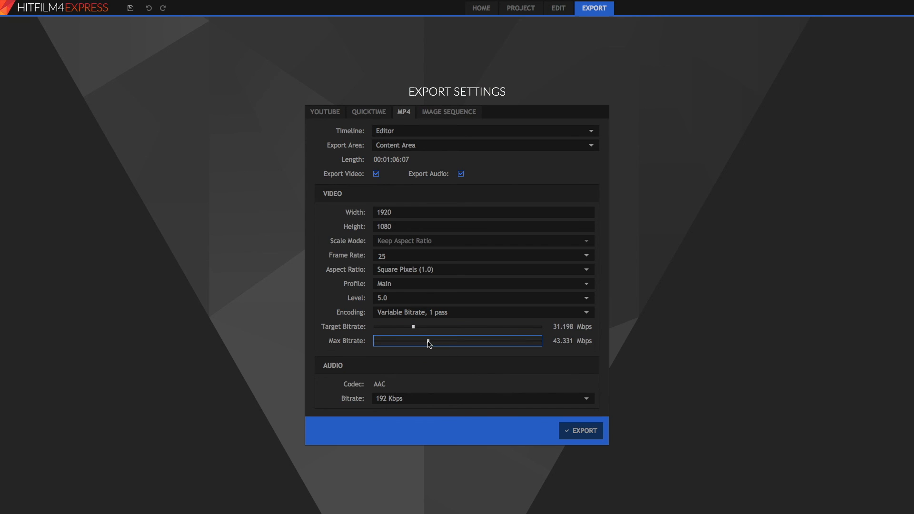